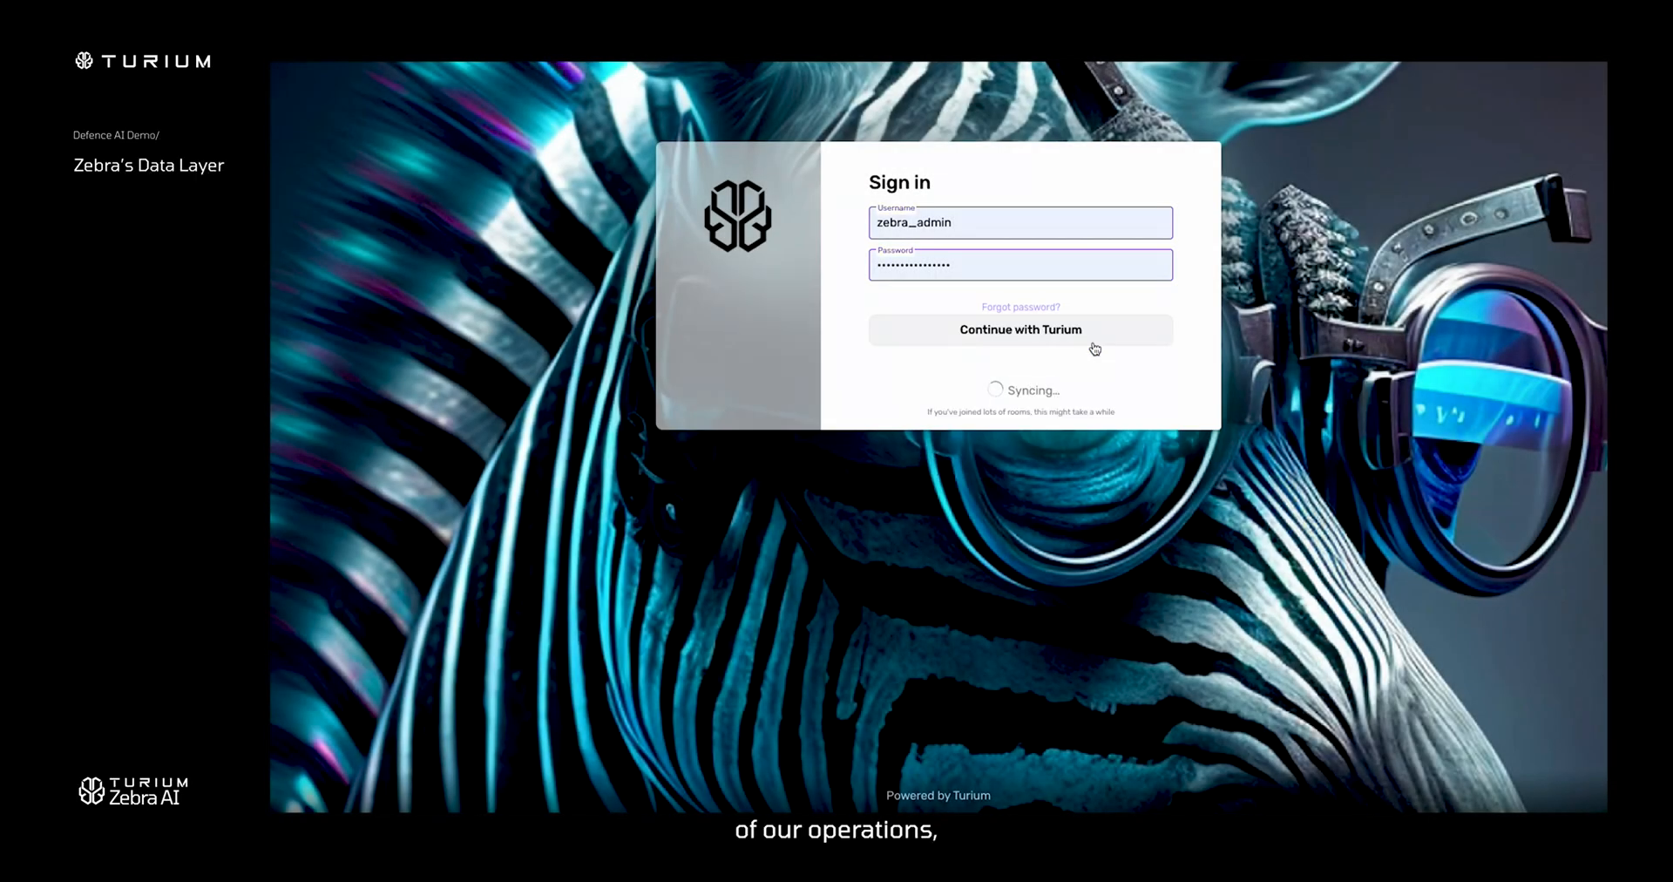
# Sign in with 'Continue with Turium' to reach the Data Sources page.
pyautogui.click(1018, 328)
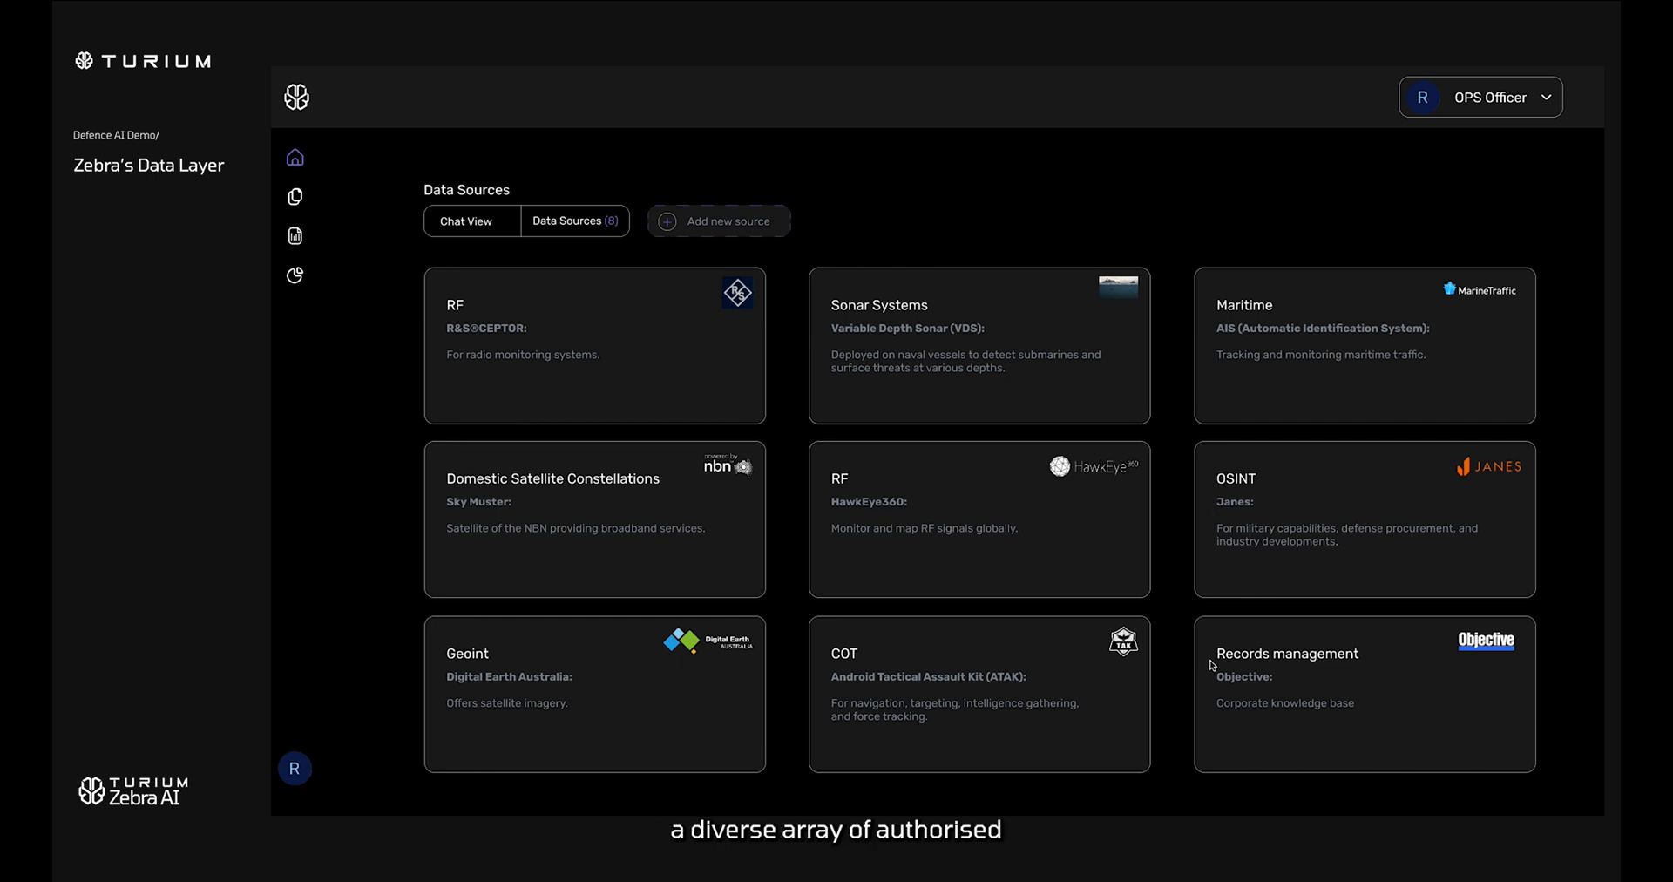
pyautogui.moveTo(401, 767)
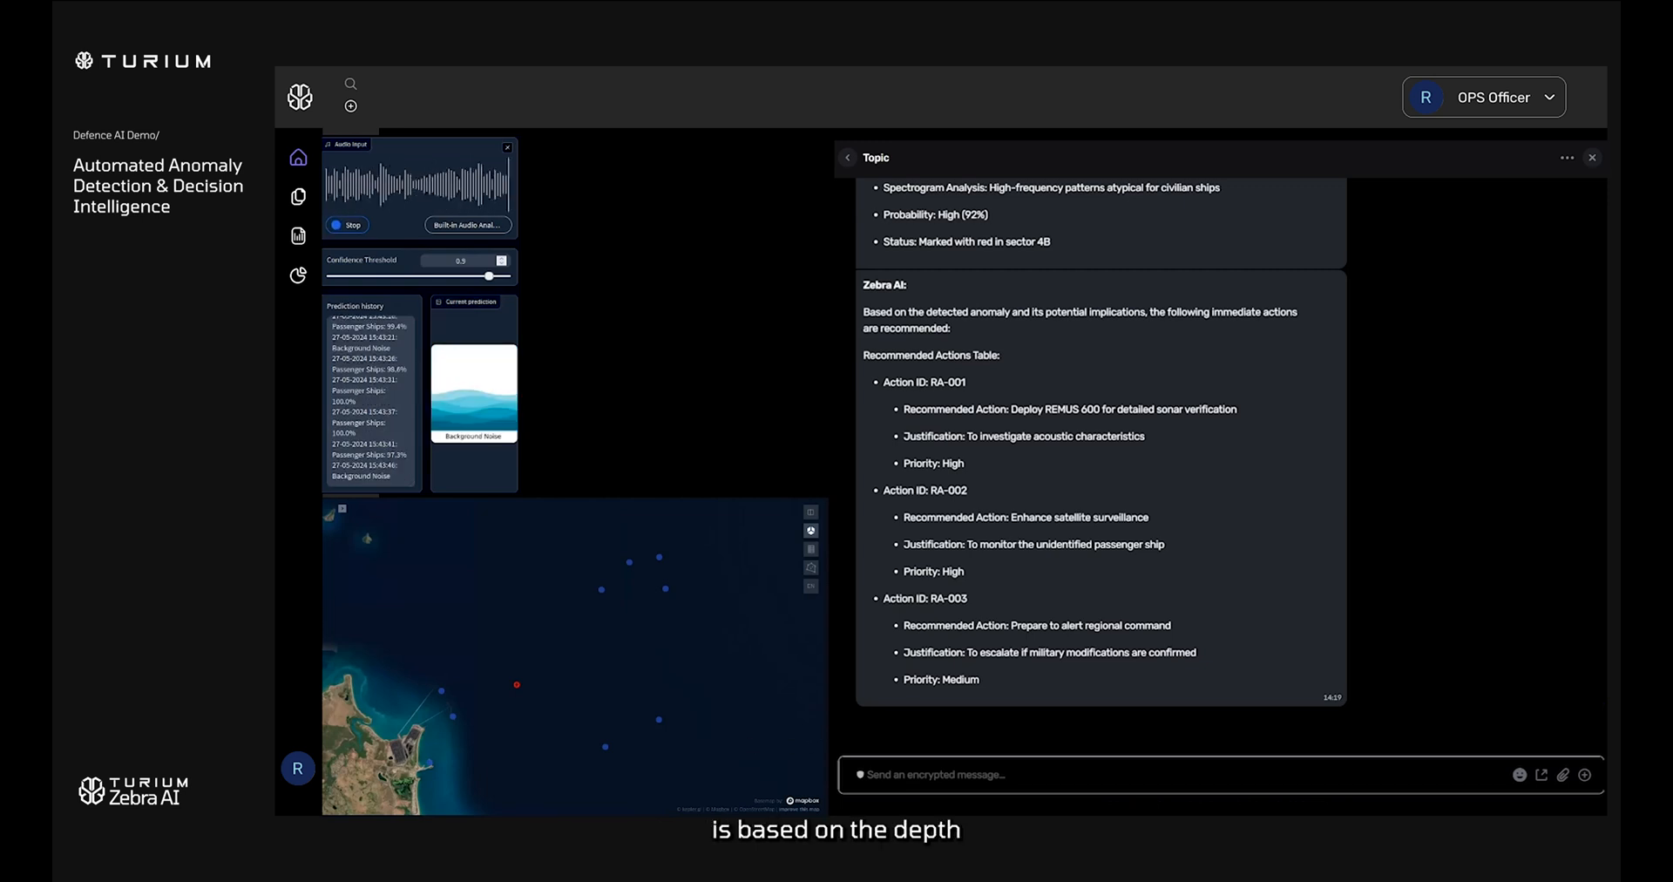
# Send 'Proceed with actions RA-001 and RA-002. Wait for RA-003' to Zebra AI.
pyautogui.write('Proceed with')
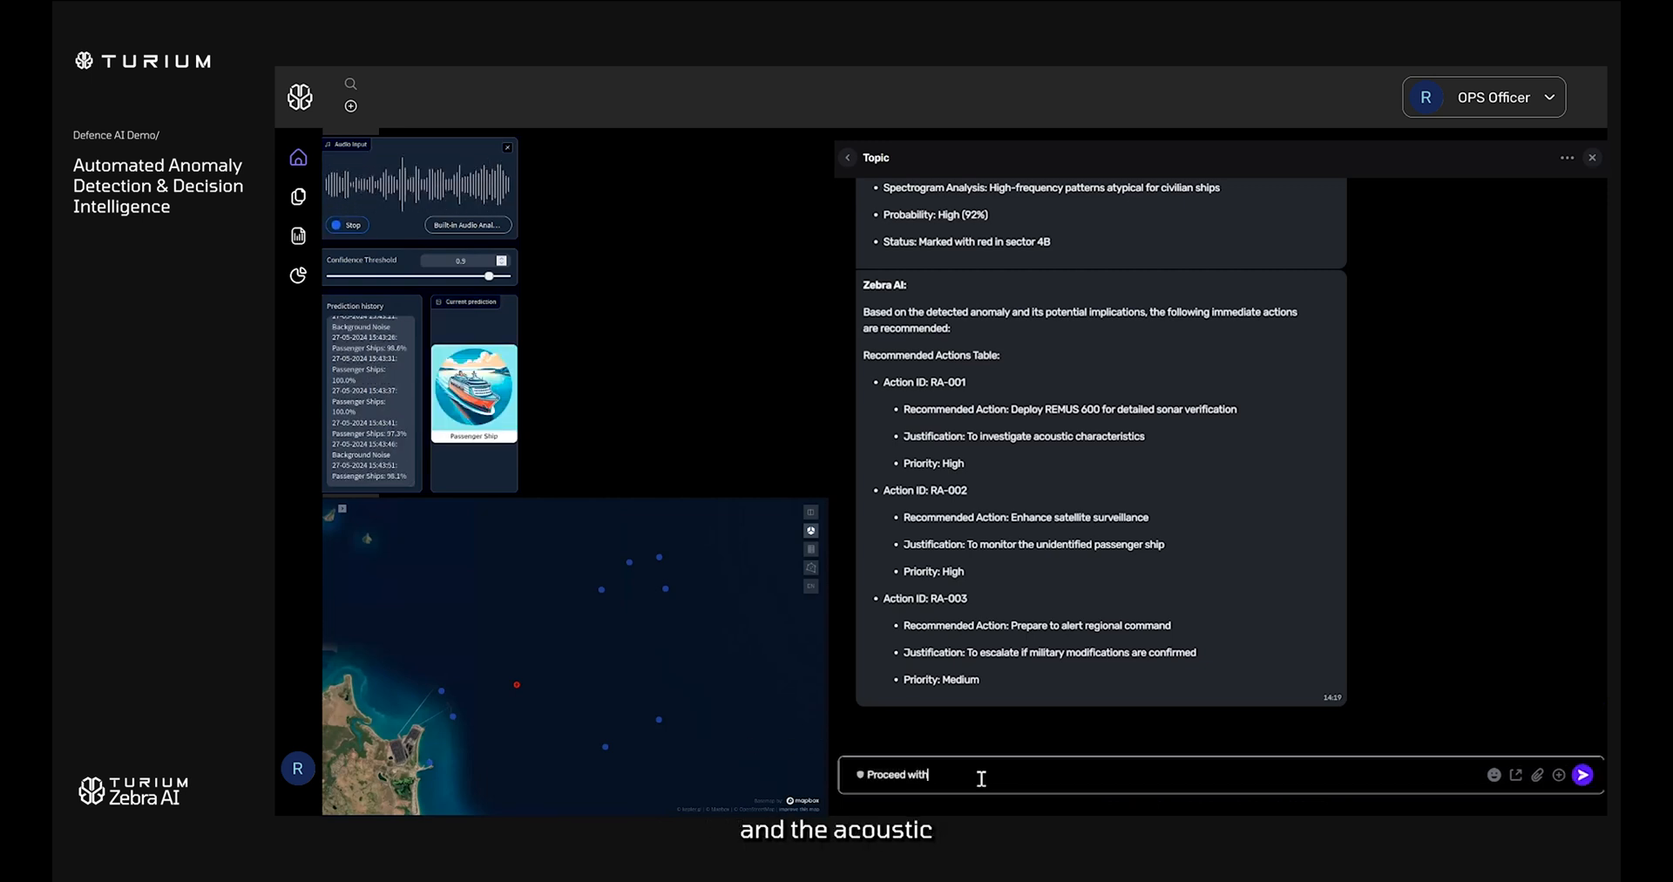
pyautogui.write('actions R')
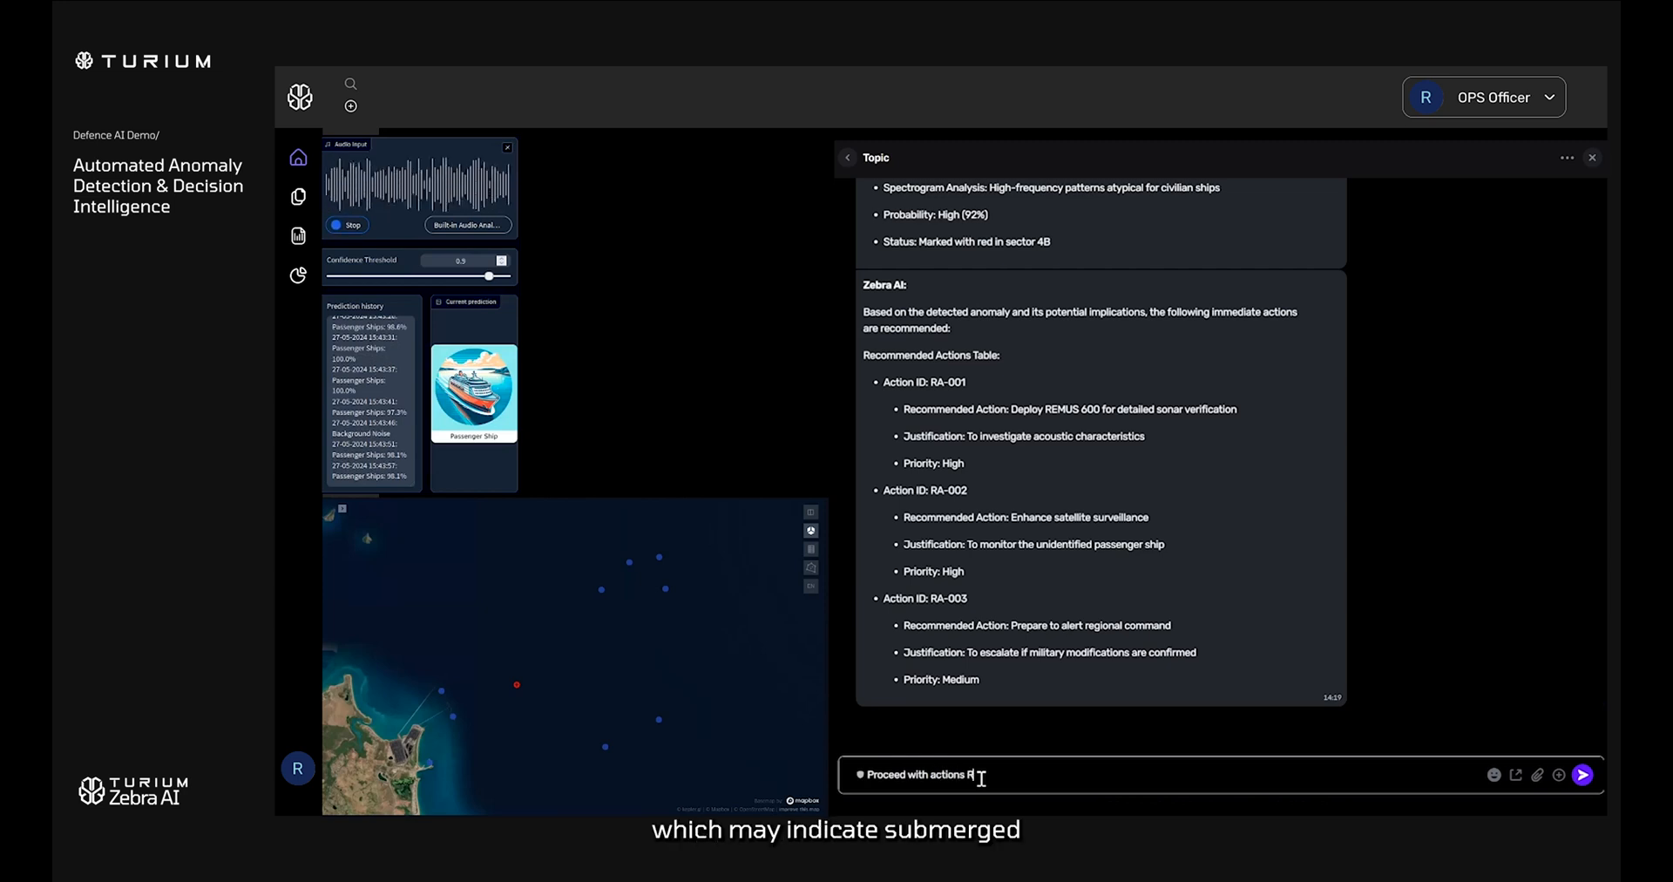
pyautogui.write('A-001')
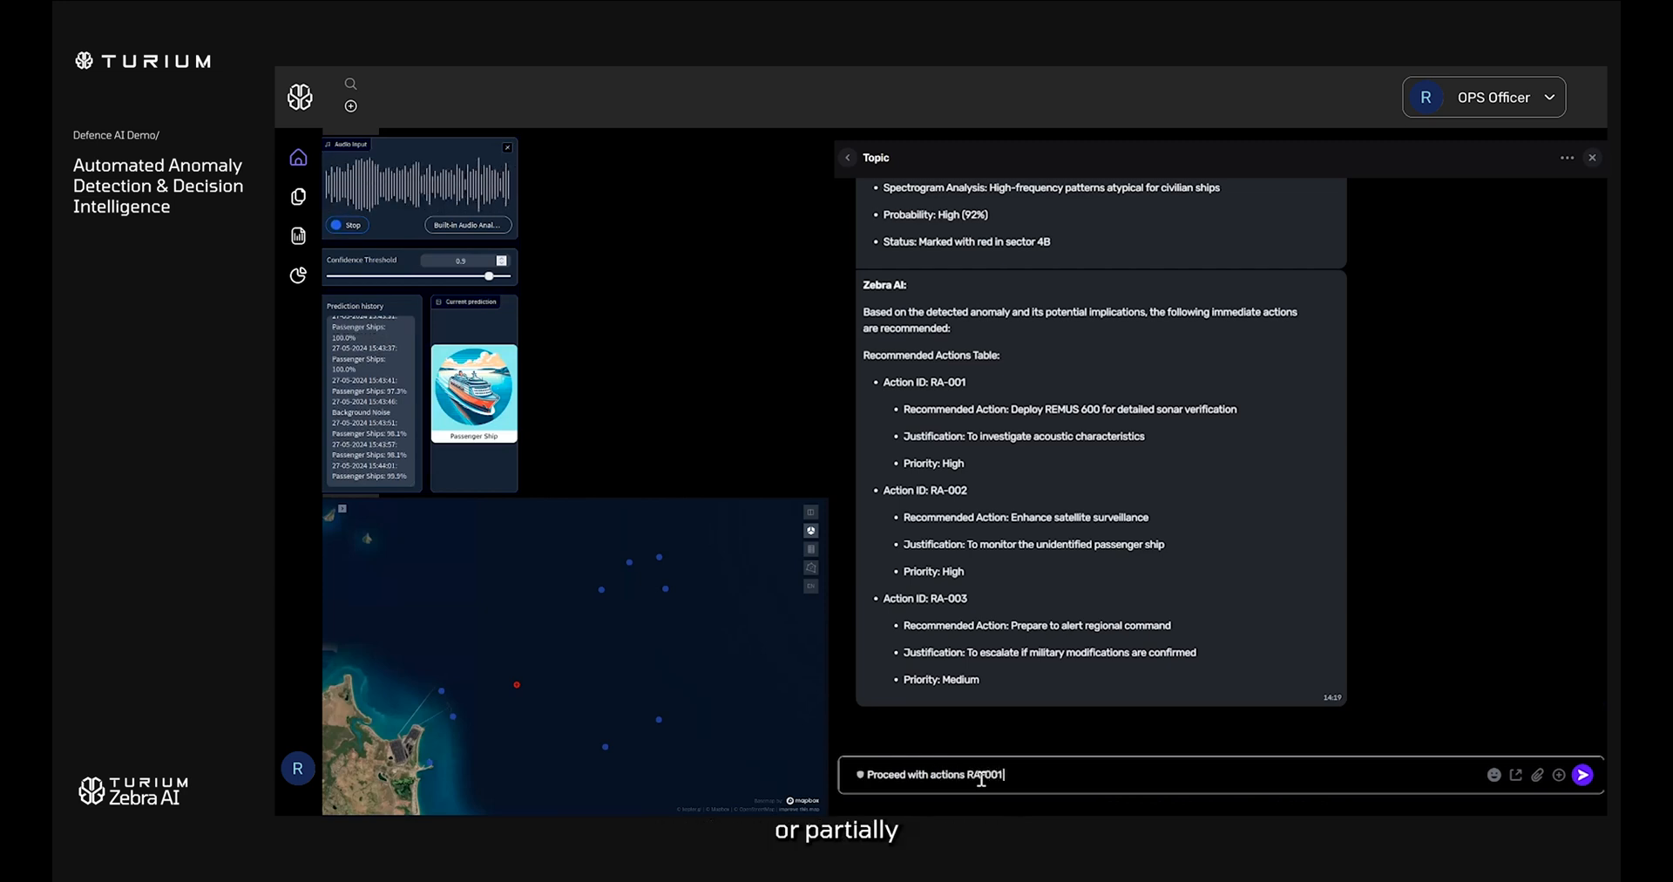
pyautogui.write('and RA-002.')
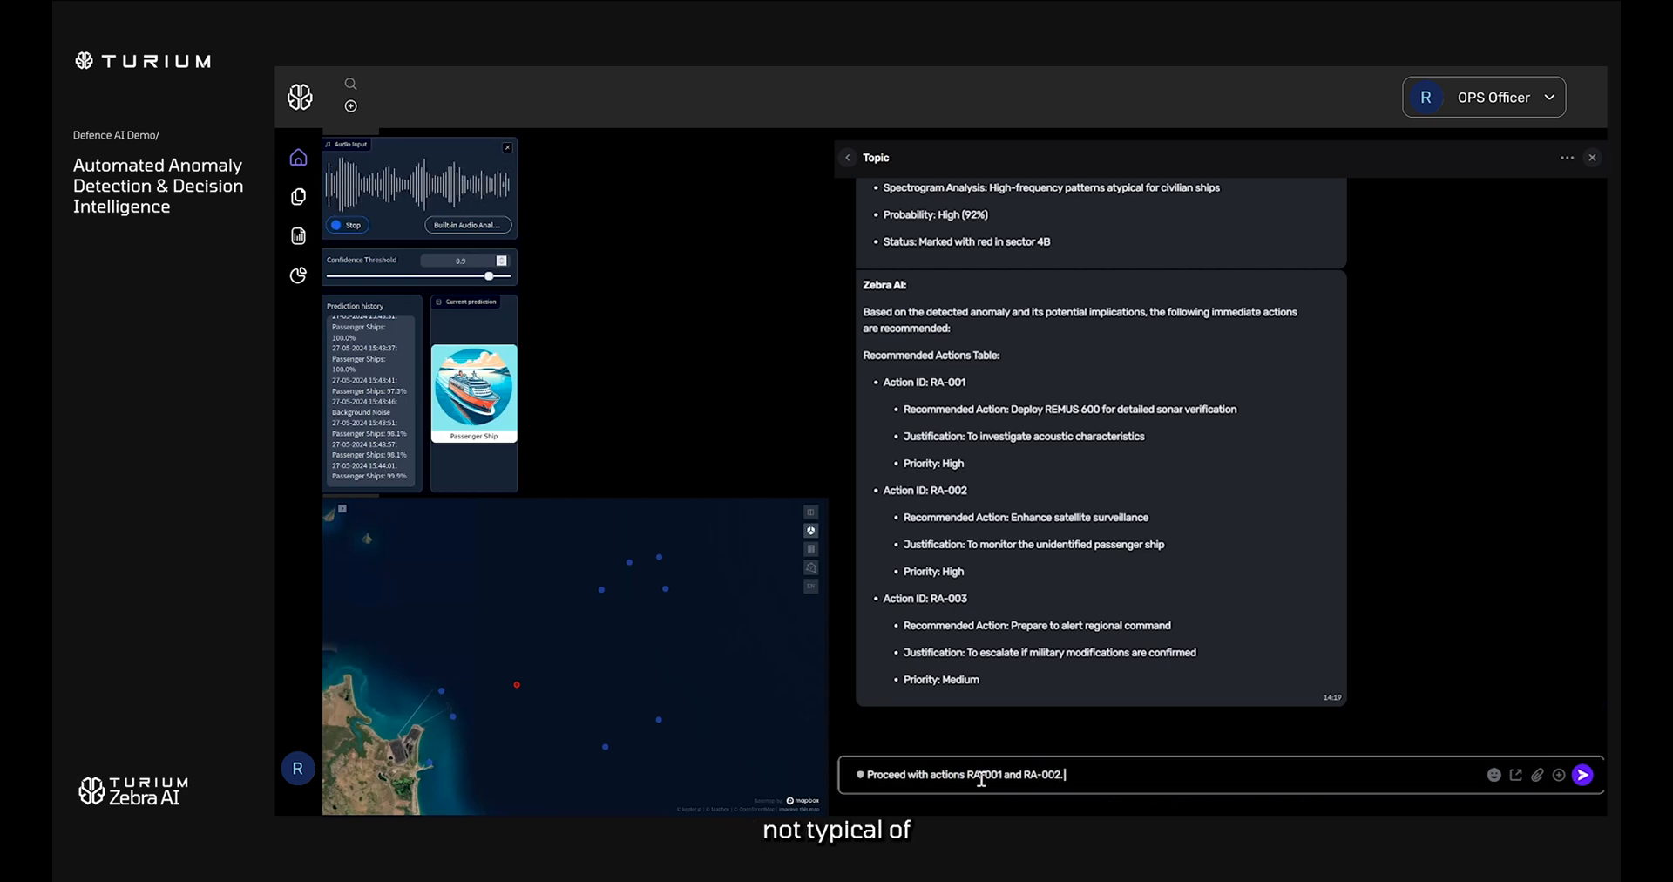
pyautogui.write('Wait for RA')
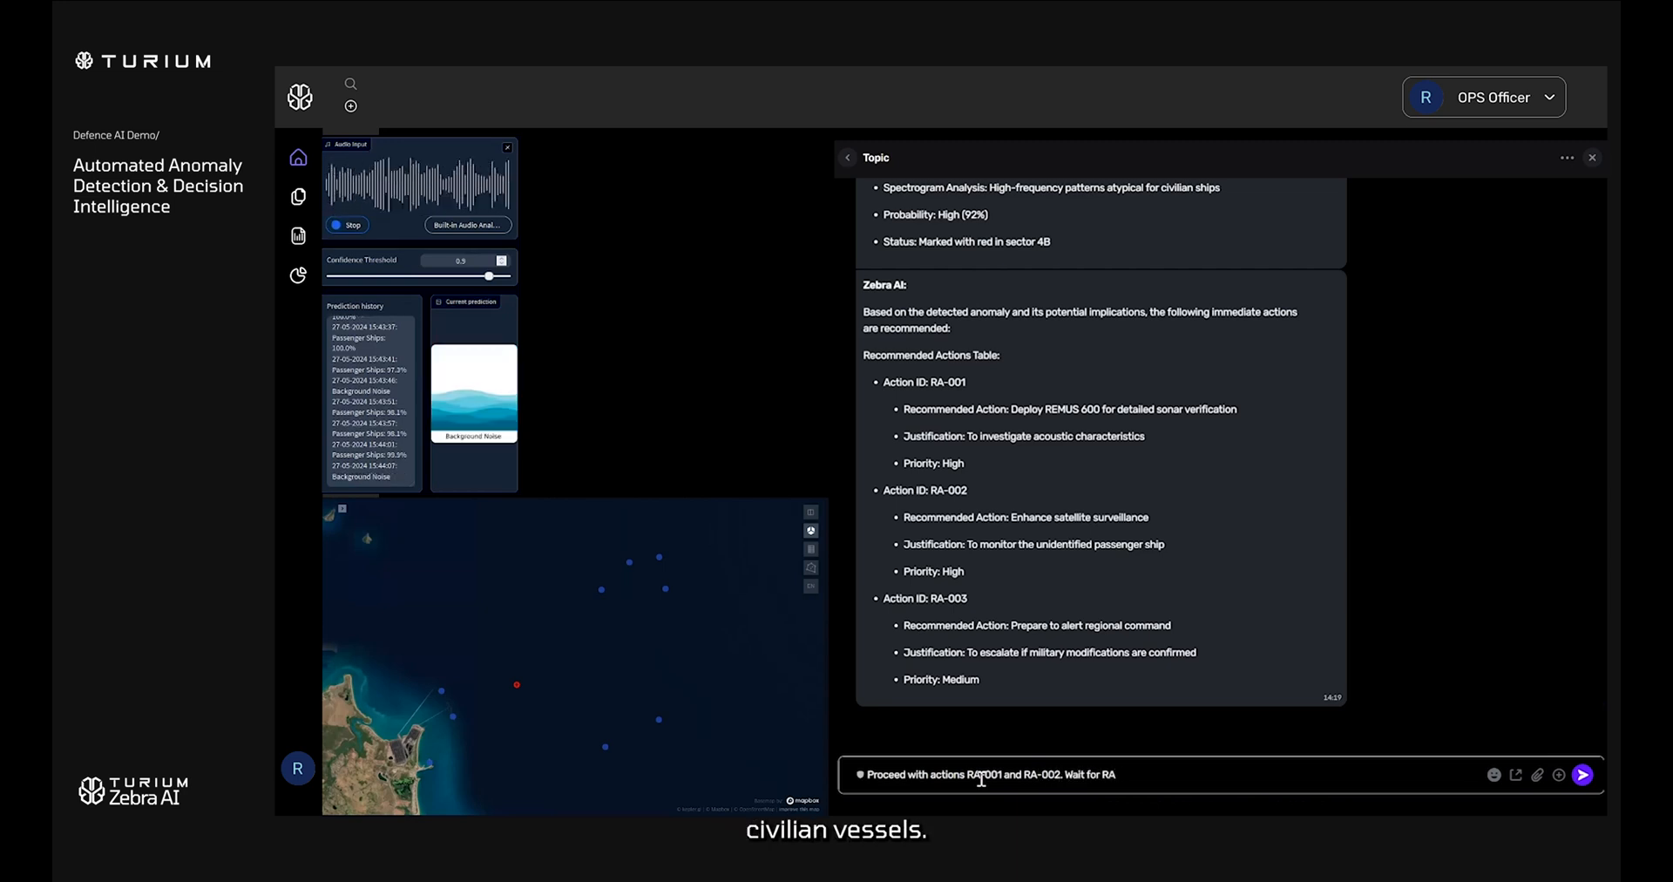
pyautogui.click(1582, 773)
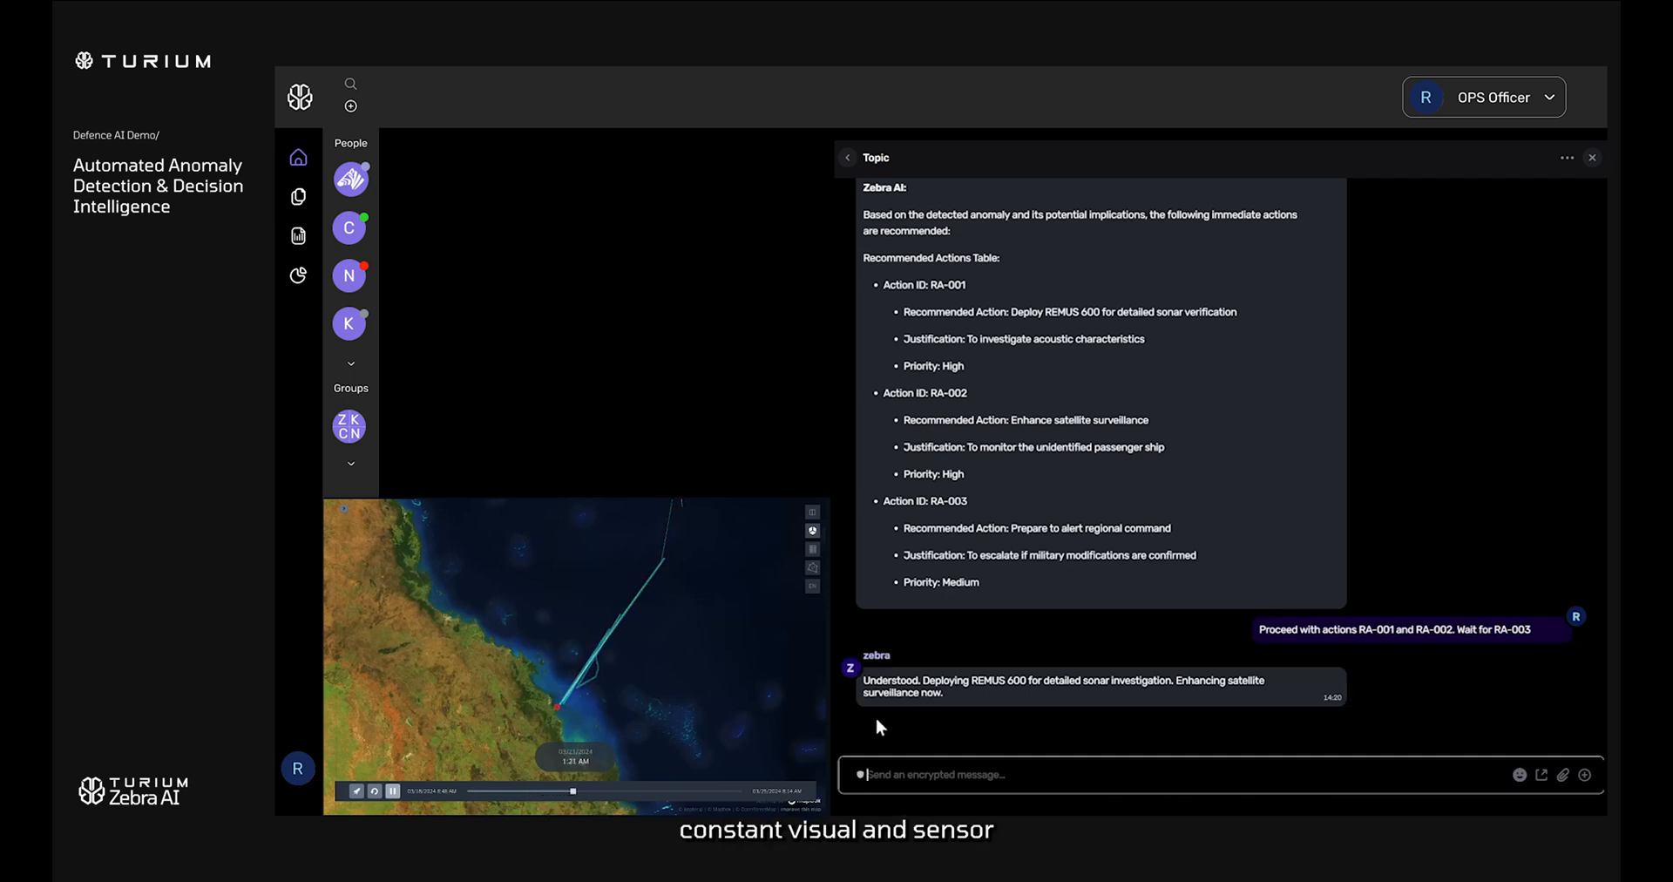
# Send 'Good', view BANG CHUI DAO's details on the map, and begin the follow-up message.
pyautogui.write('Good')
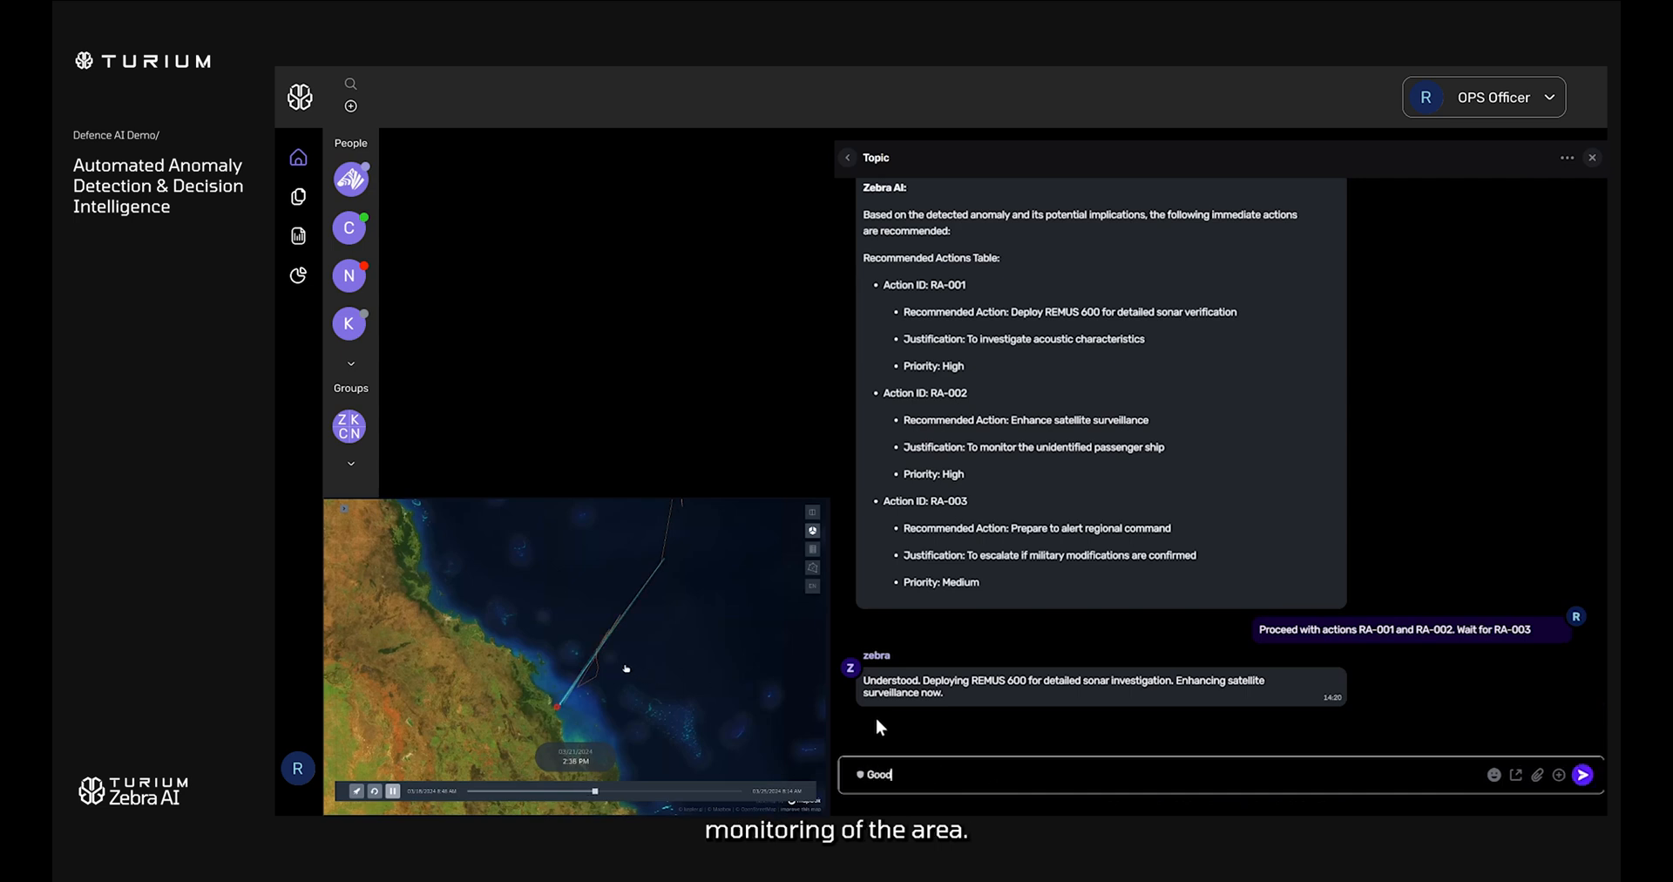
pyautogui.click(1582, 773)
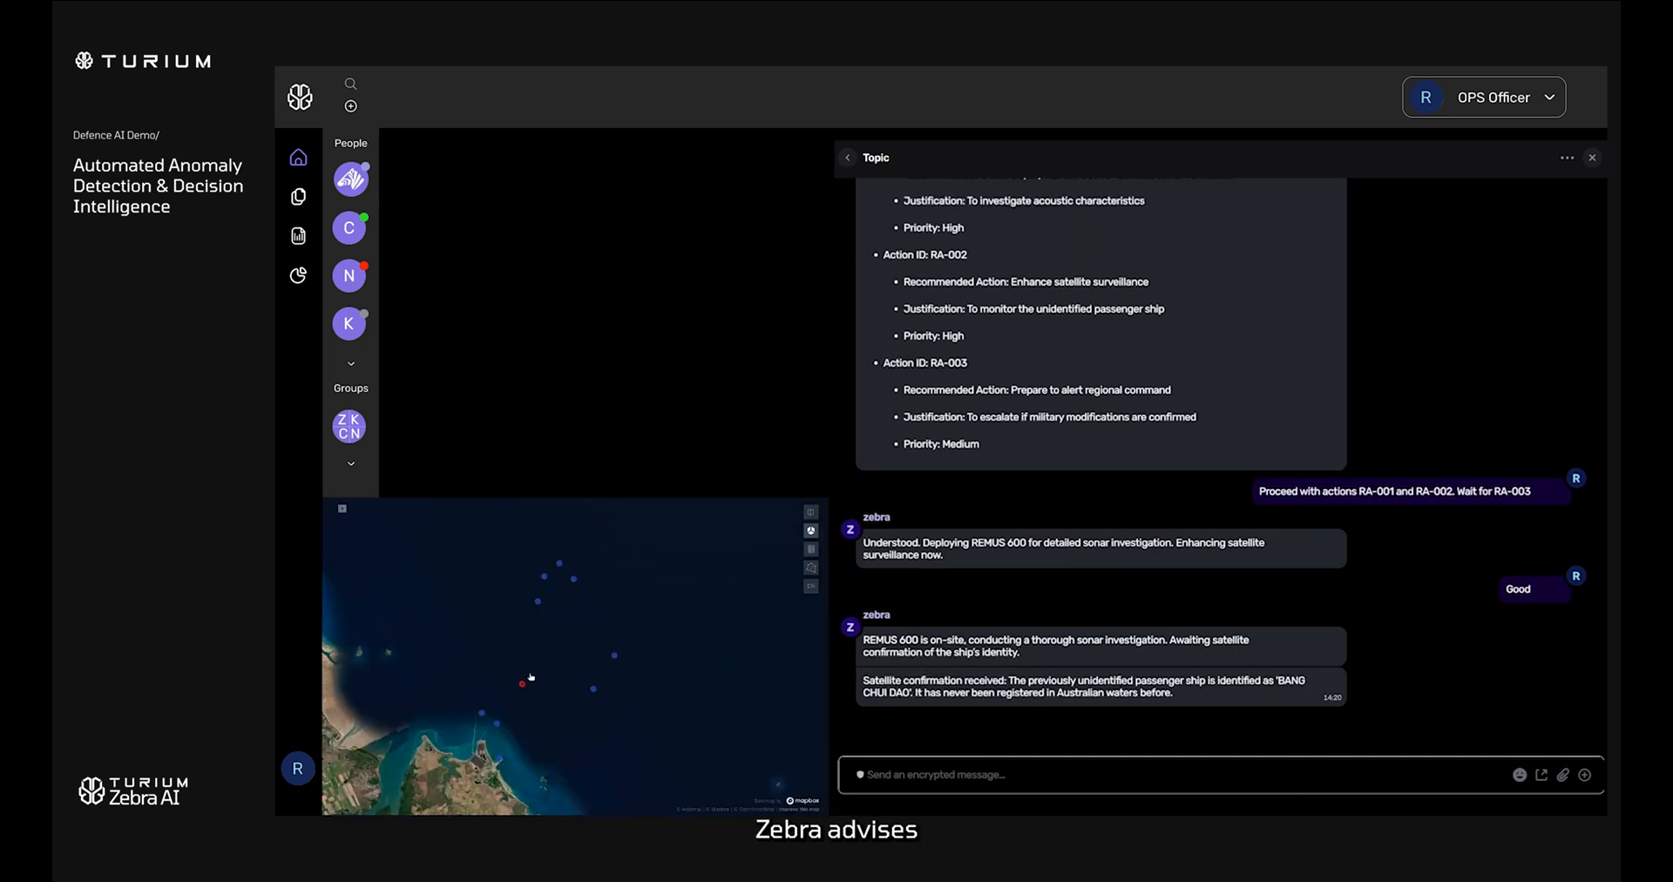
pyautogui.click(522, 686)
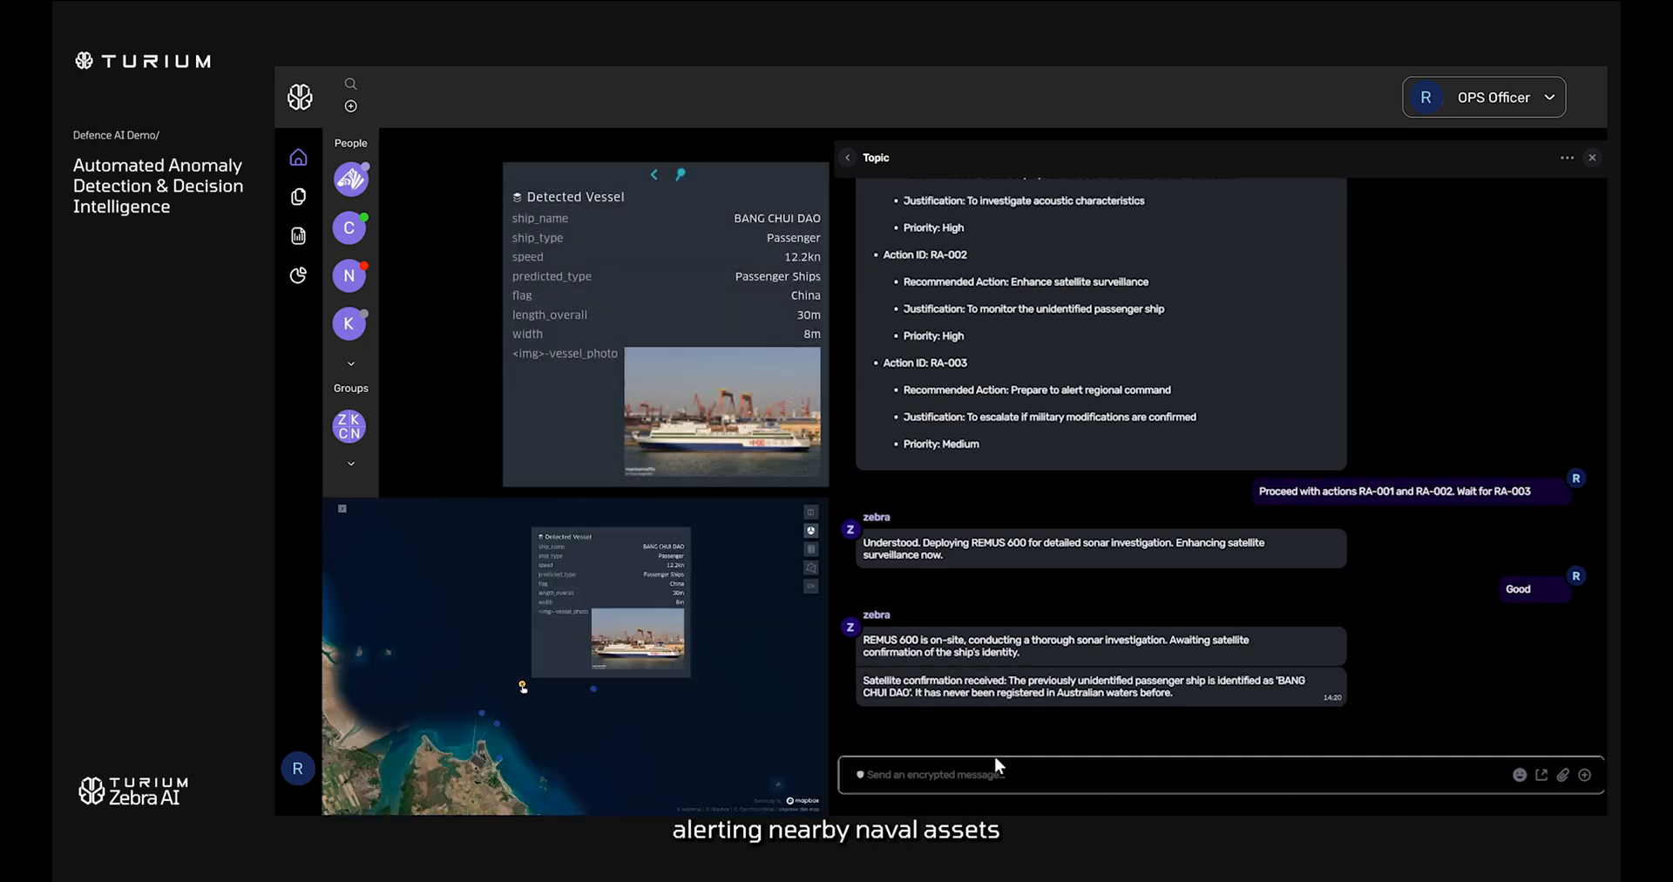
pyautogui.write('Conf')
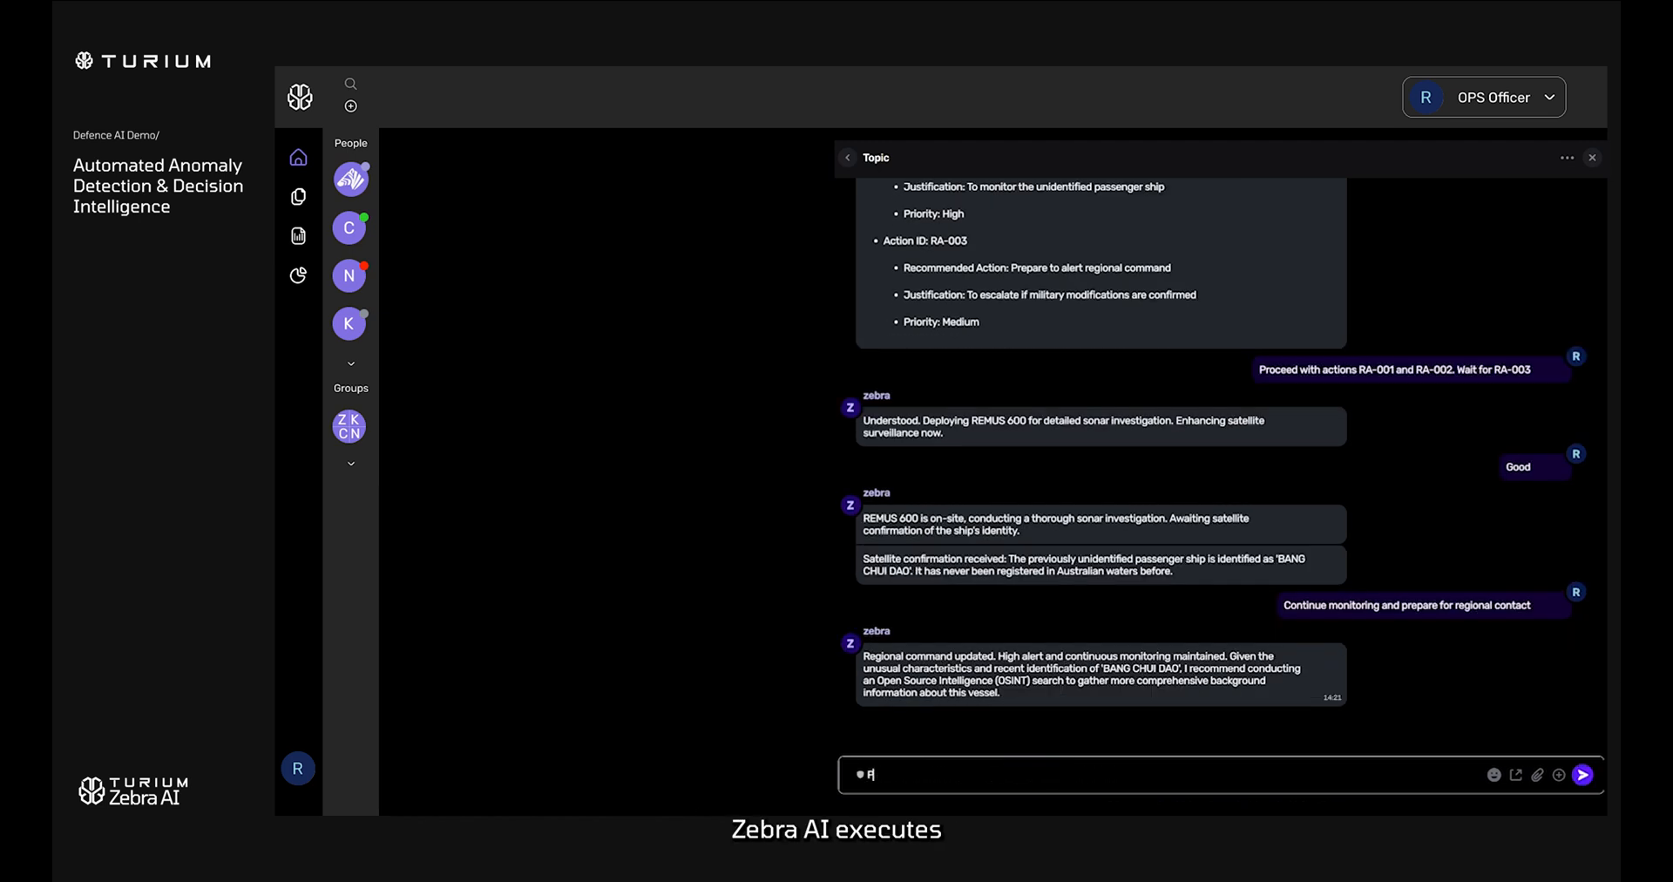
# Send 'Proceed with OSINT' and scroll through the cited answer on Bang Chui Dao.
pyautogui.write('Proceed with OSIN')
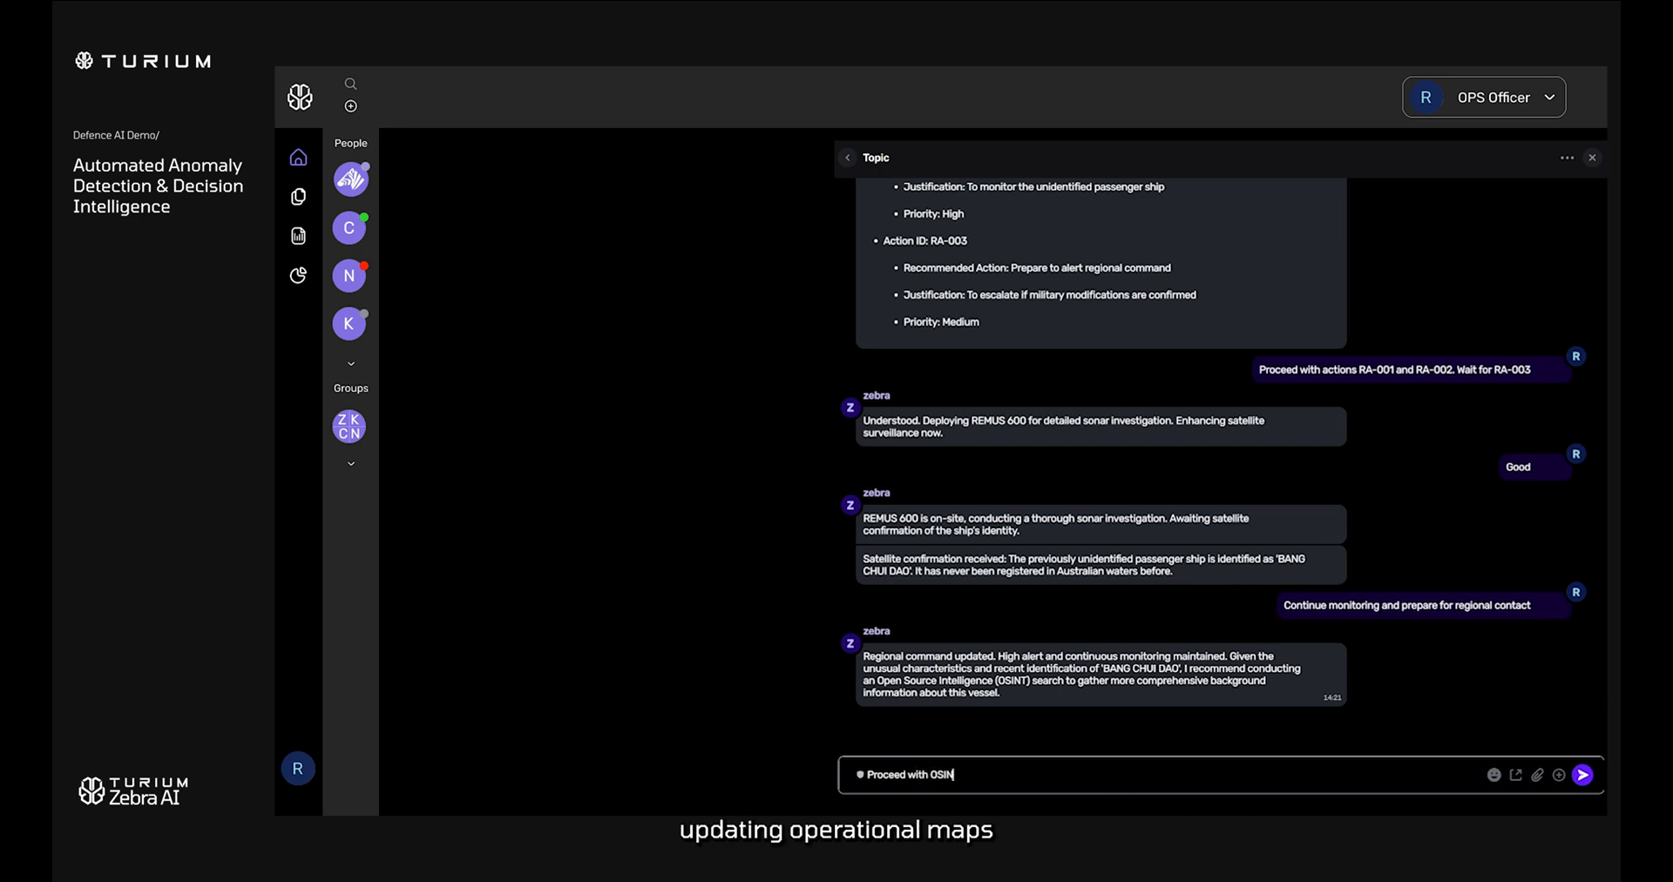
pyautogui.click(1582, 773)
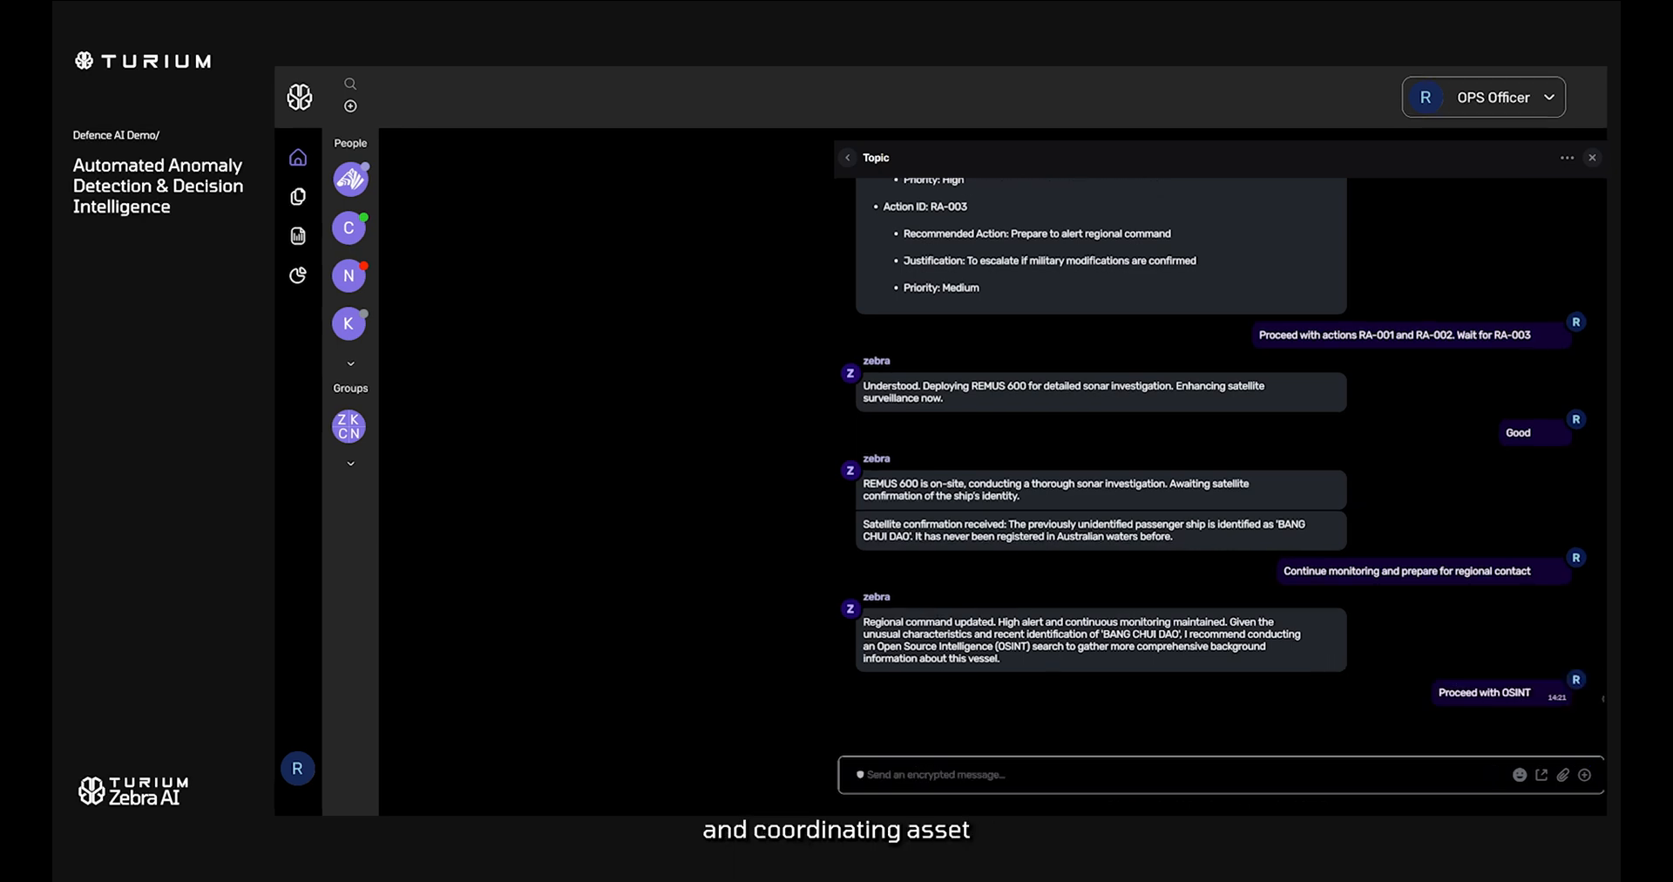
pyautogui.scroll(-3)
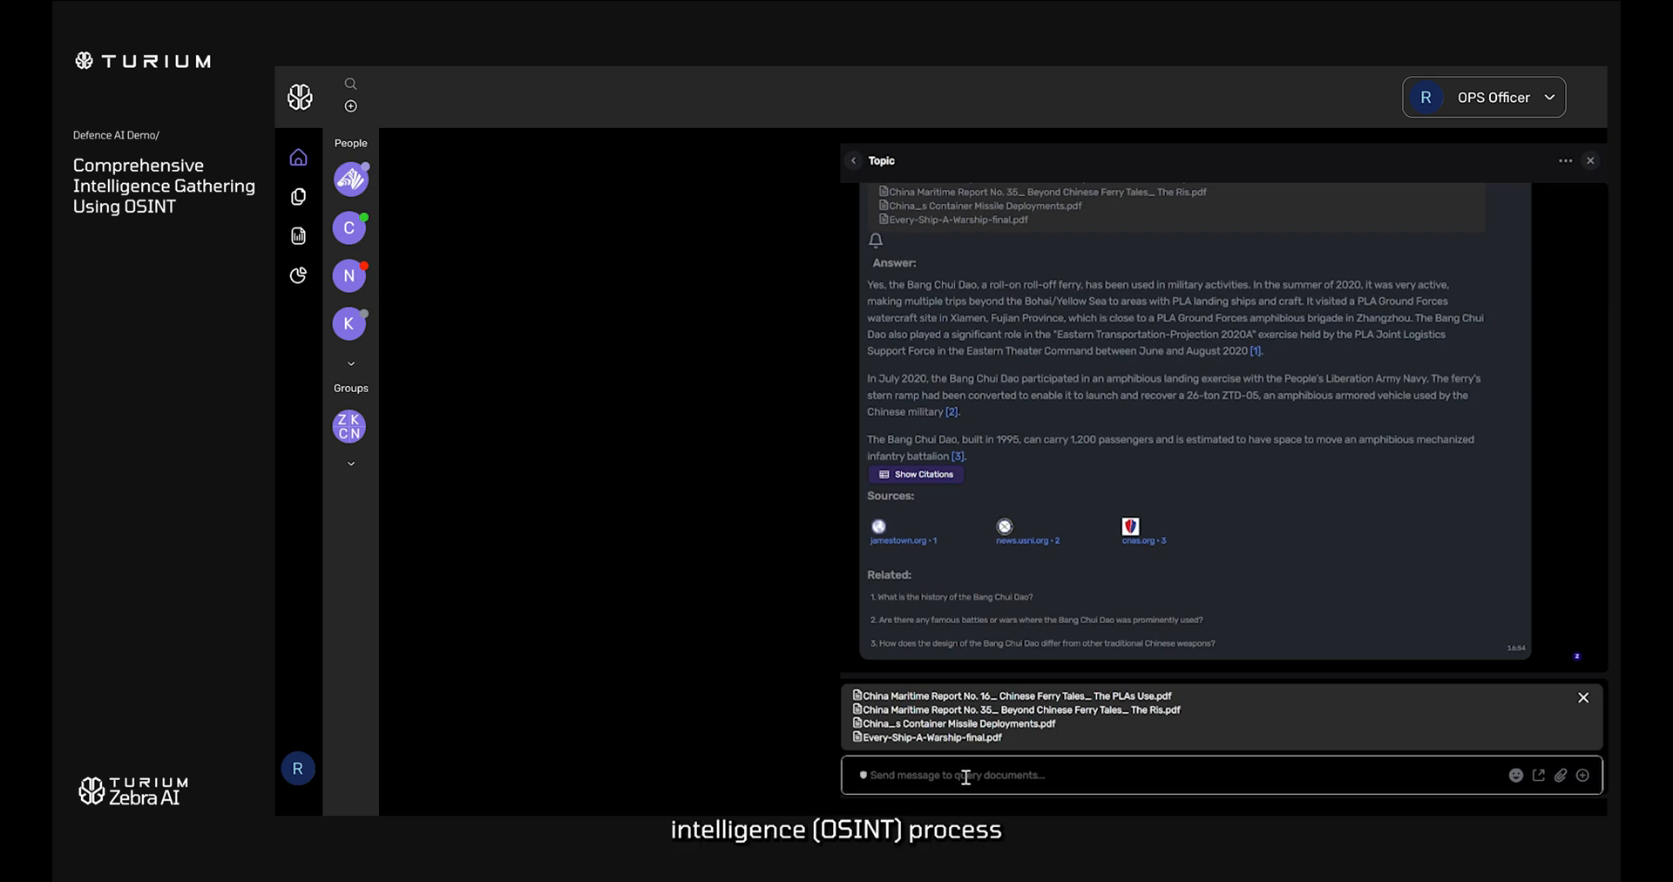
# Ask 'How has it been converted for amphibious operations' in the document query box.
pyautogui.write('How has it been converted for amphibious operations')
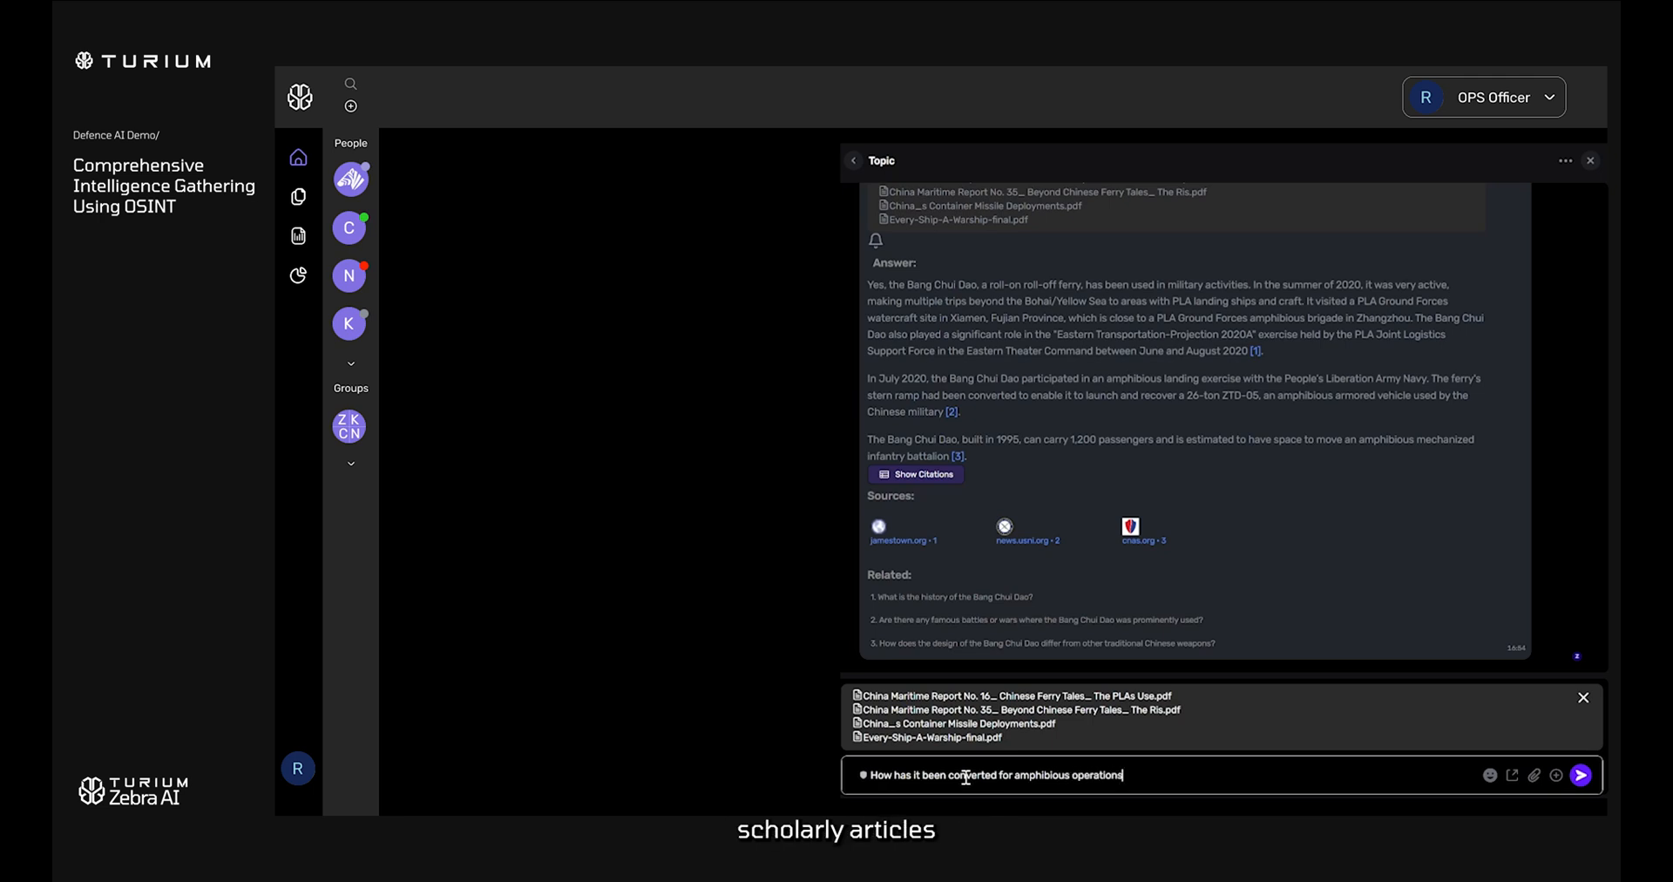
pyautogui.click(1581, 775)
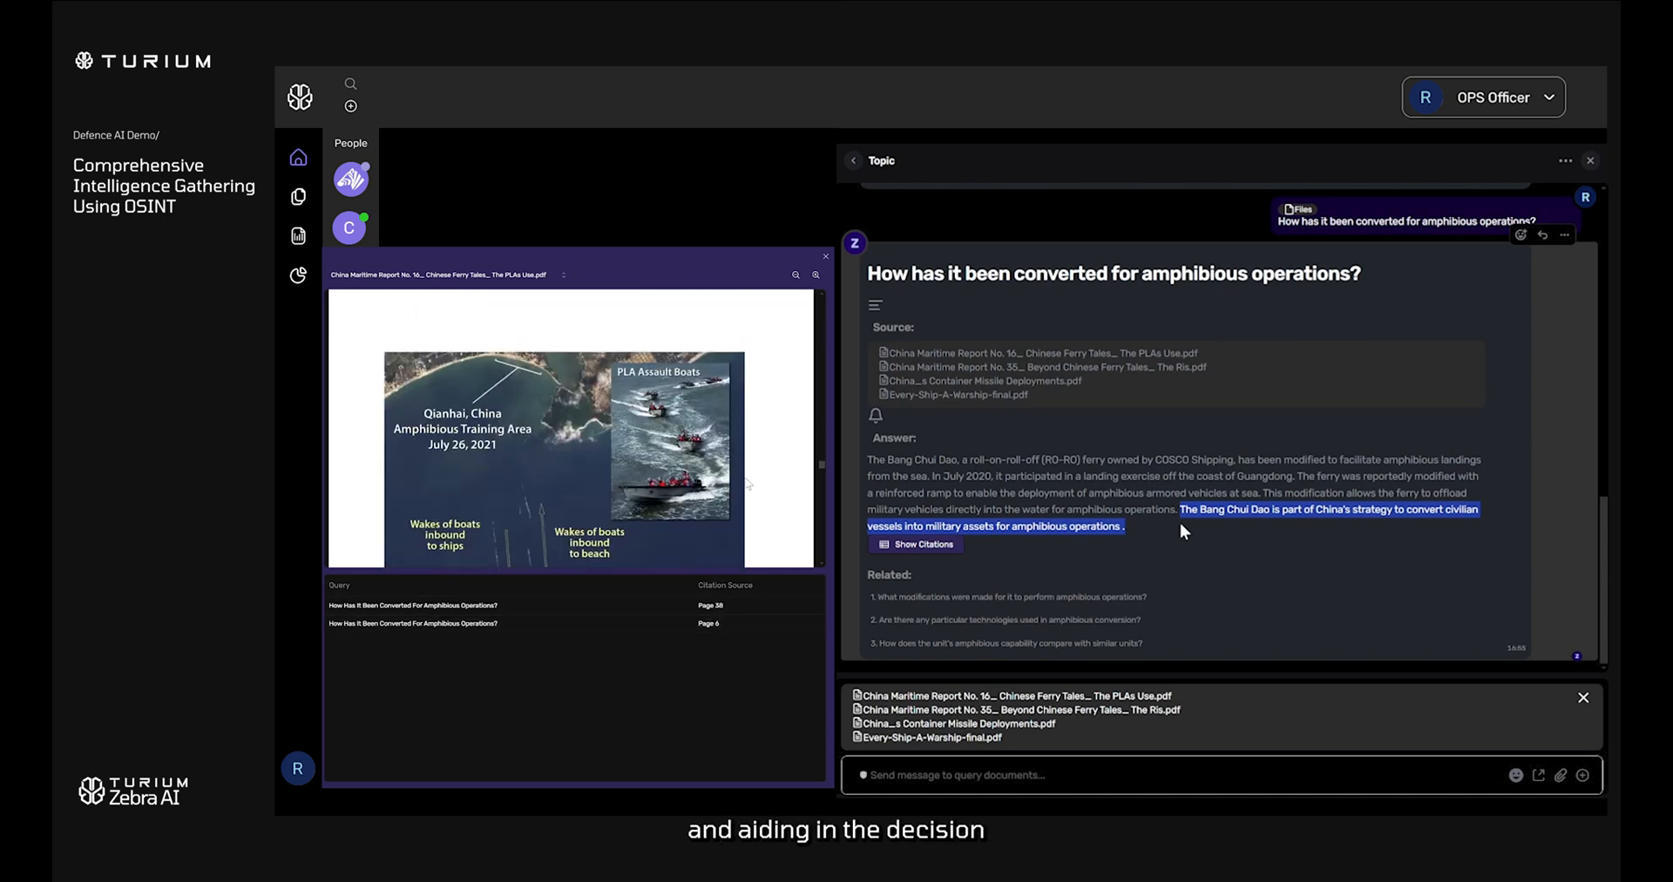
# Scroll the cited report, jump to the Page 6 citation, and start the next question.
pyautogui.scroll(-3)
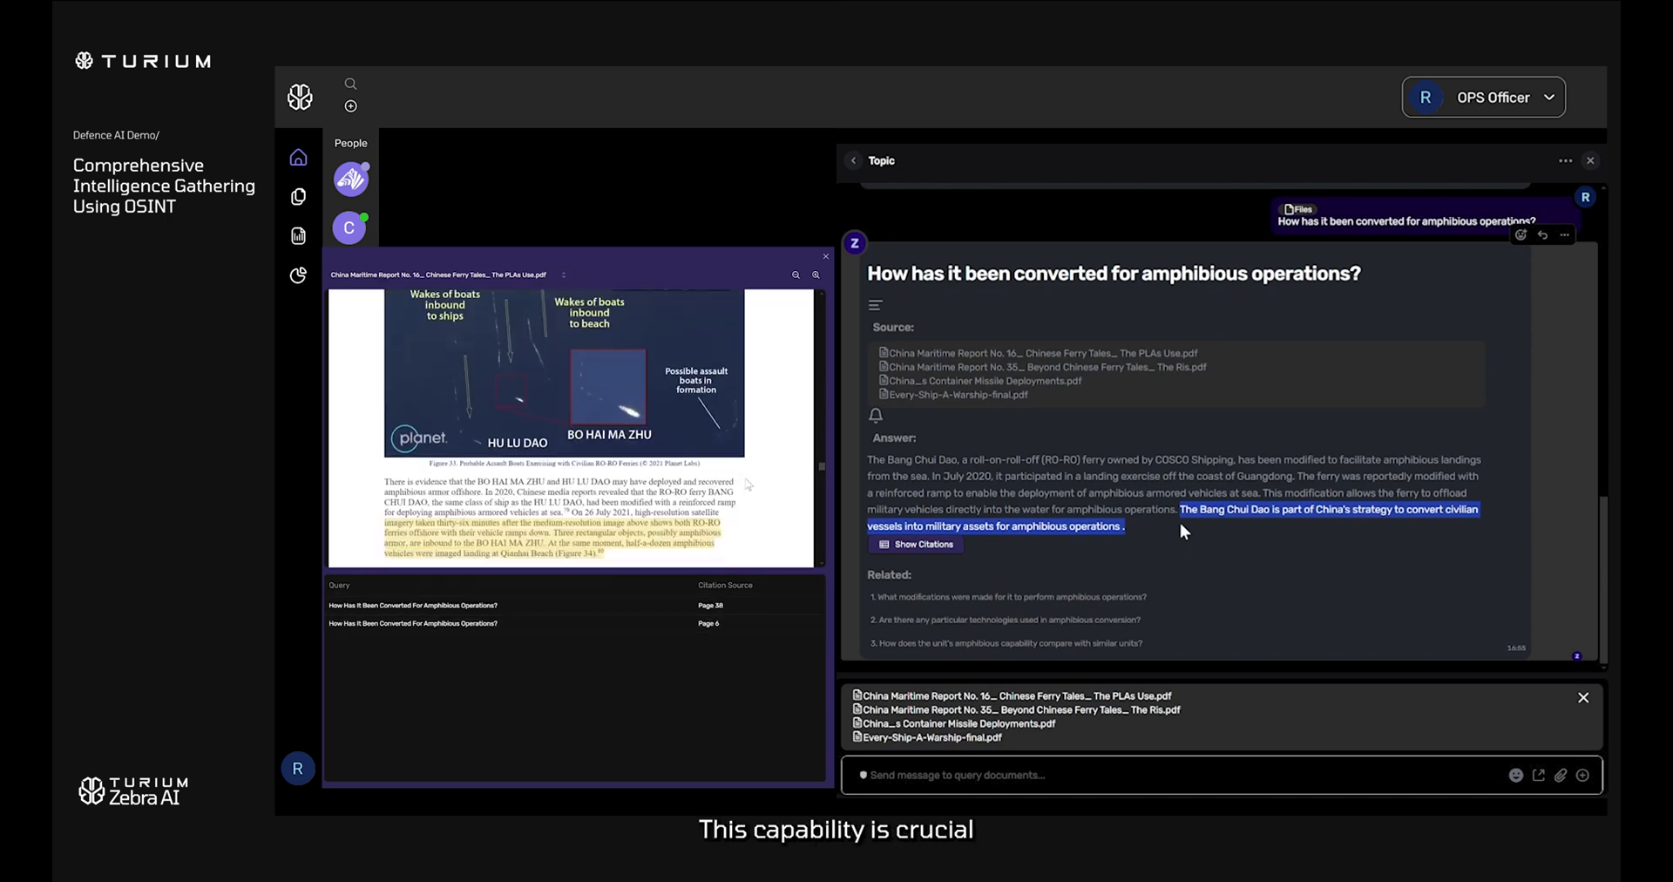
pyautogui.click(709, 624)
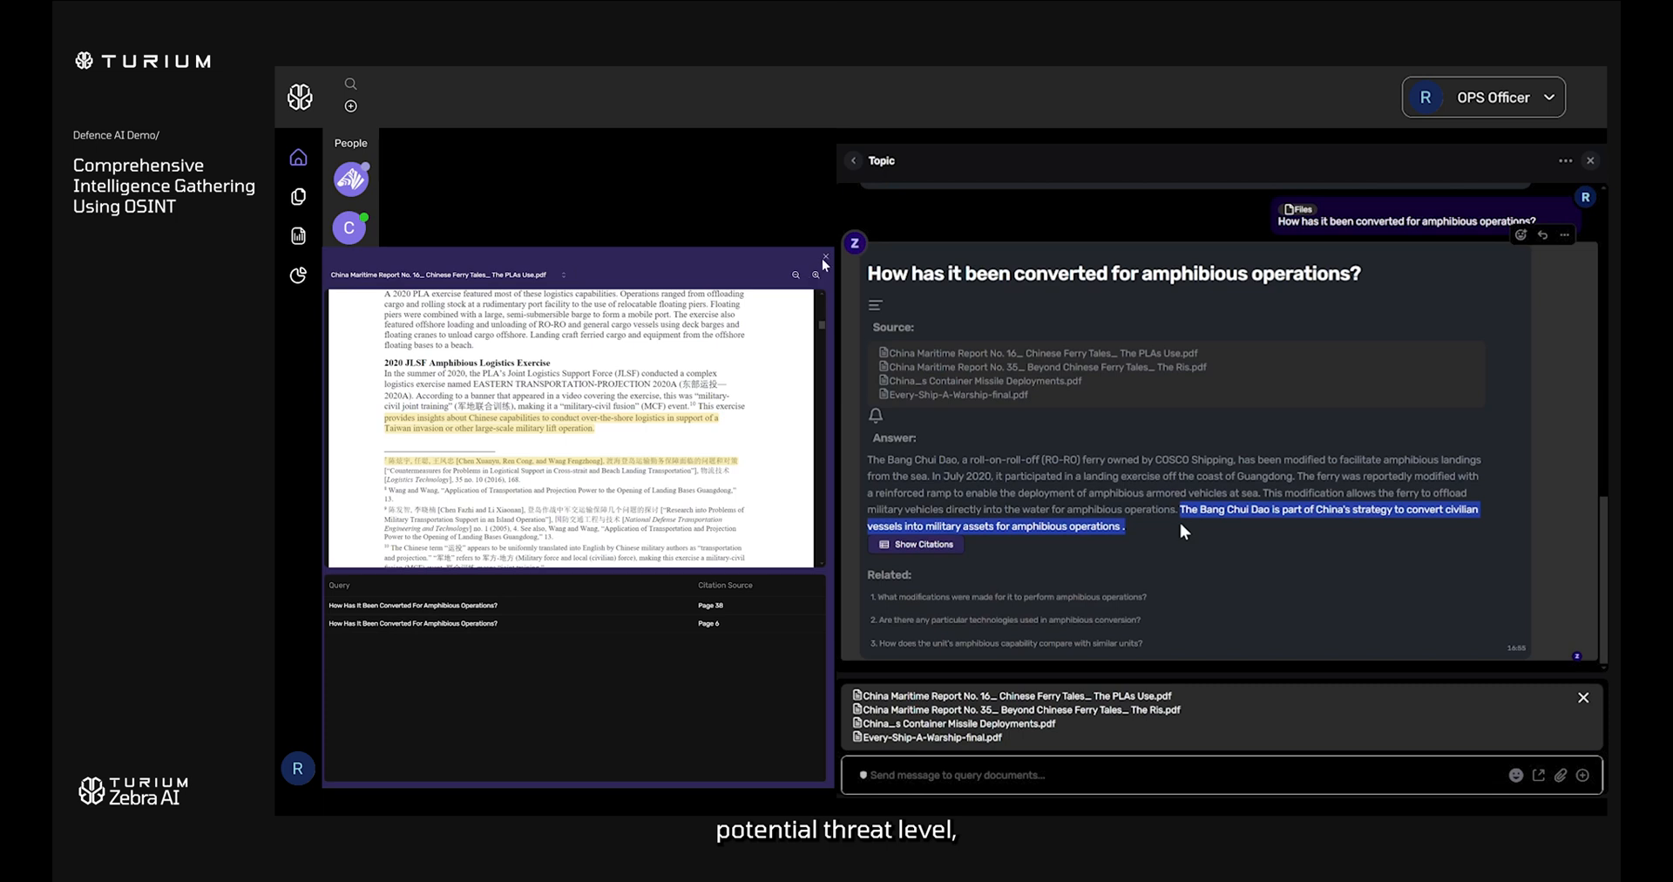
pyautogui.write('What does the involvement of the Bang C')
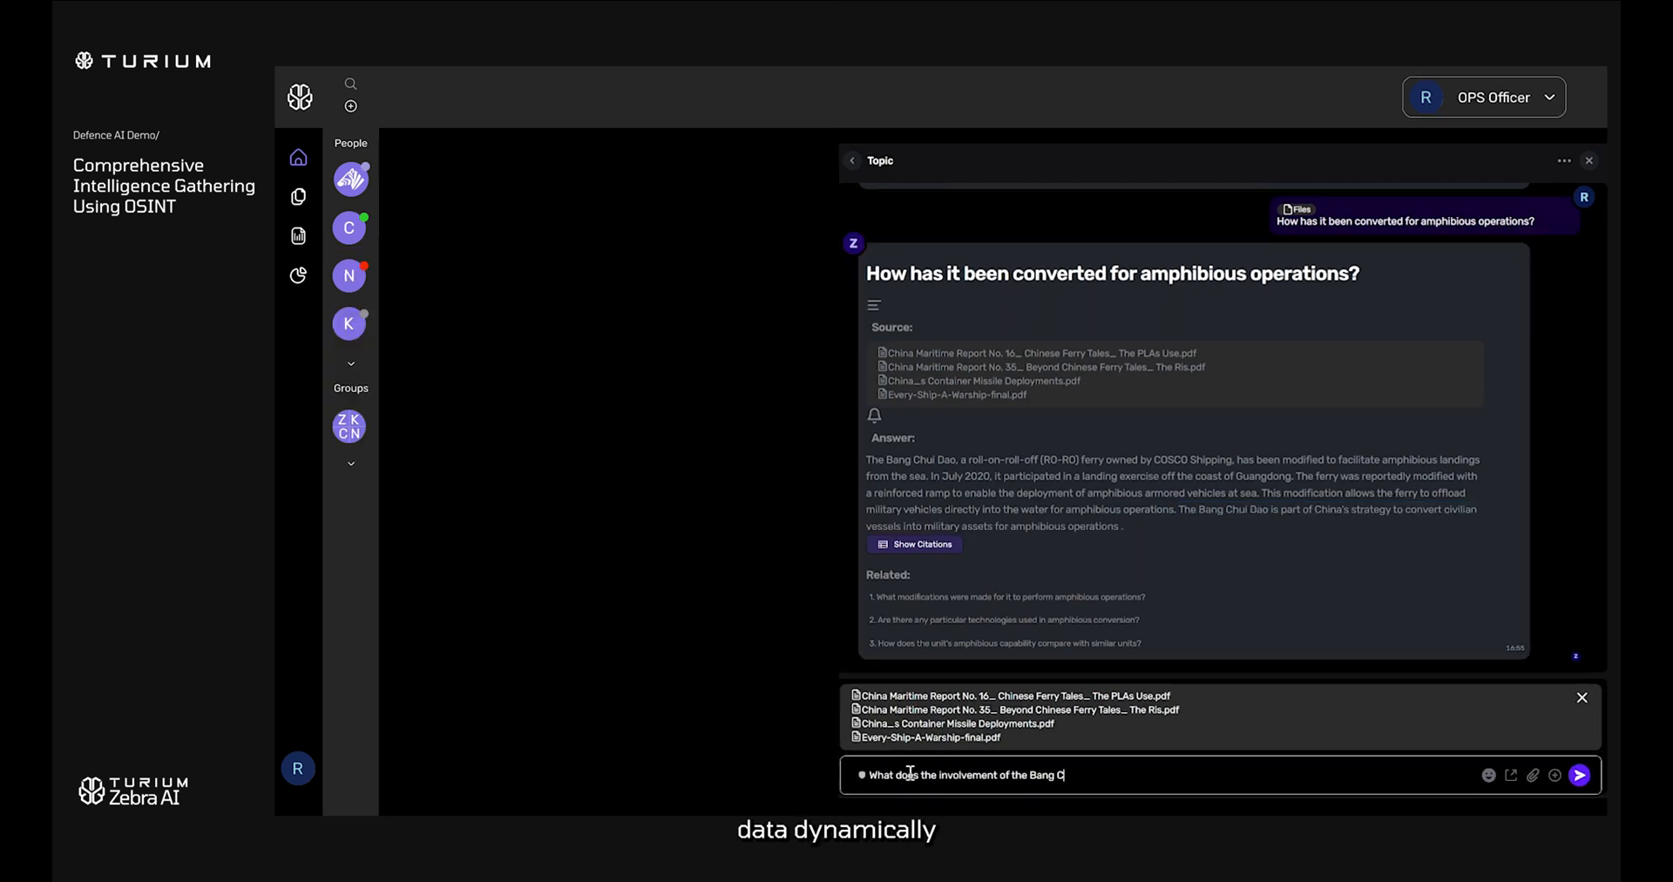
# Ask about Bang Chui Dao's military involvement and show the answer's citations.
pyautogui.write('hui Dao in military ac')
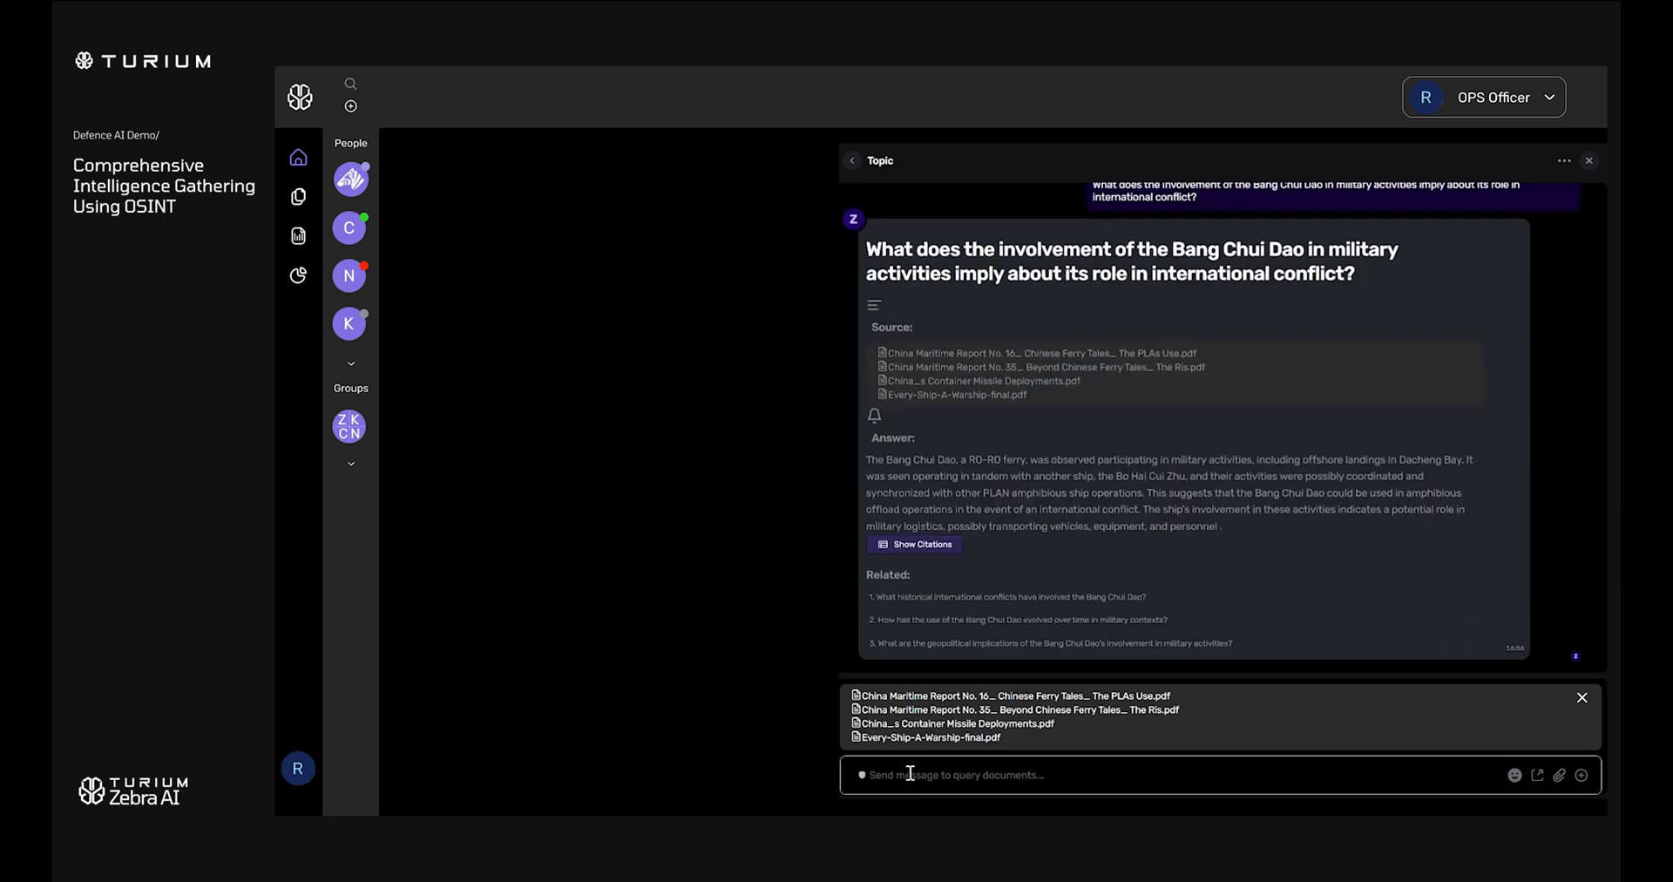
pyautogui.click(912, 545)
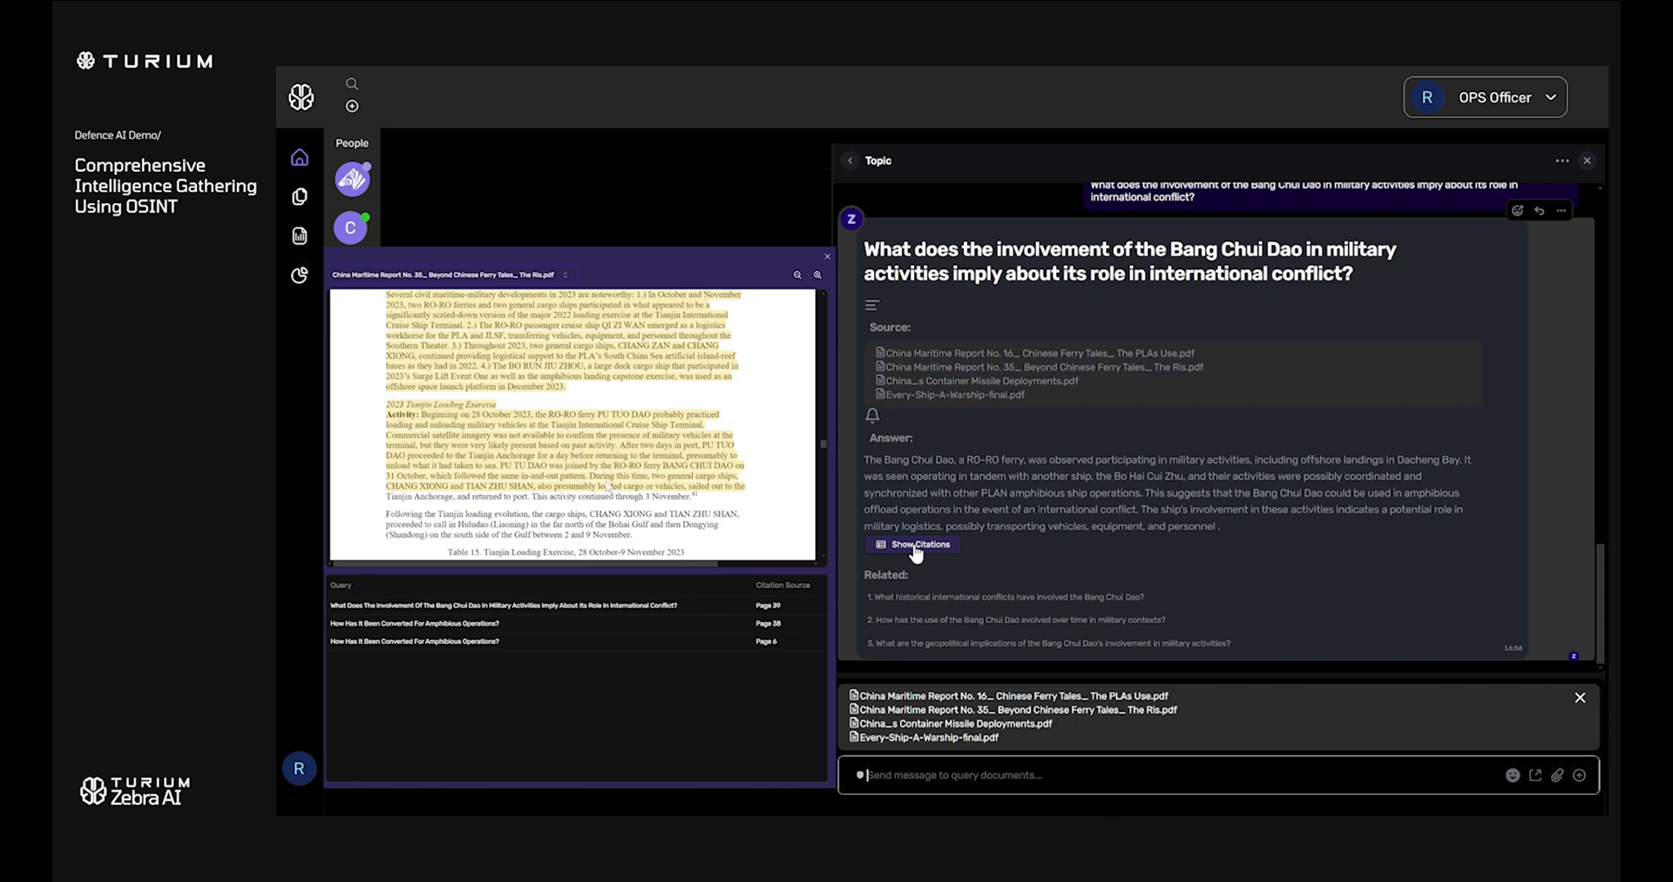
# Open the highlighted page 39 passage of Maritime Report No. 35.
pyautogui.doubleClick(629, 466)
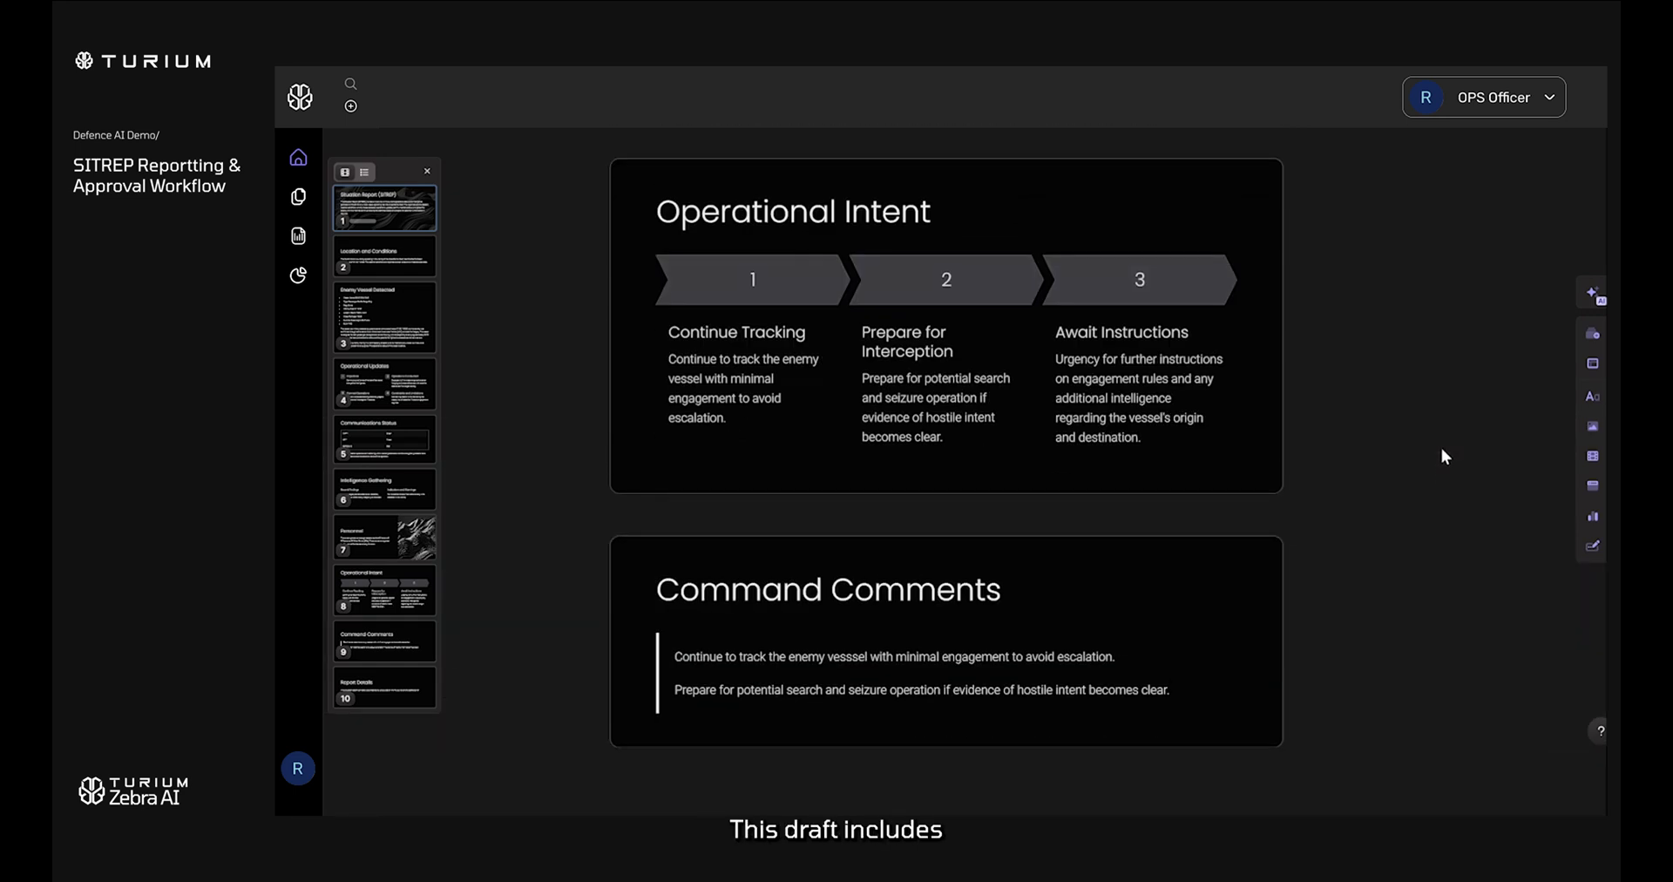
pyautogui.scroll(-3)
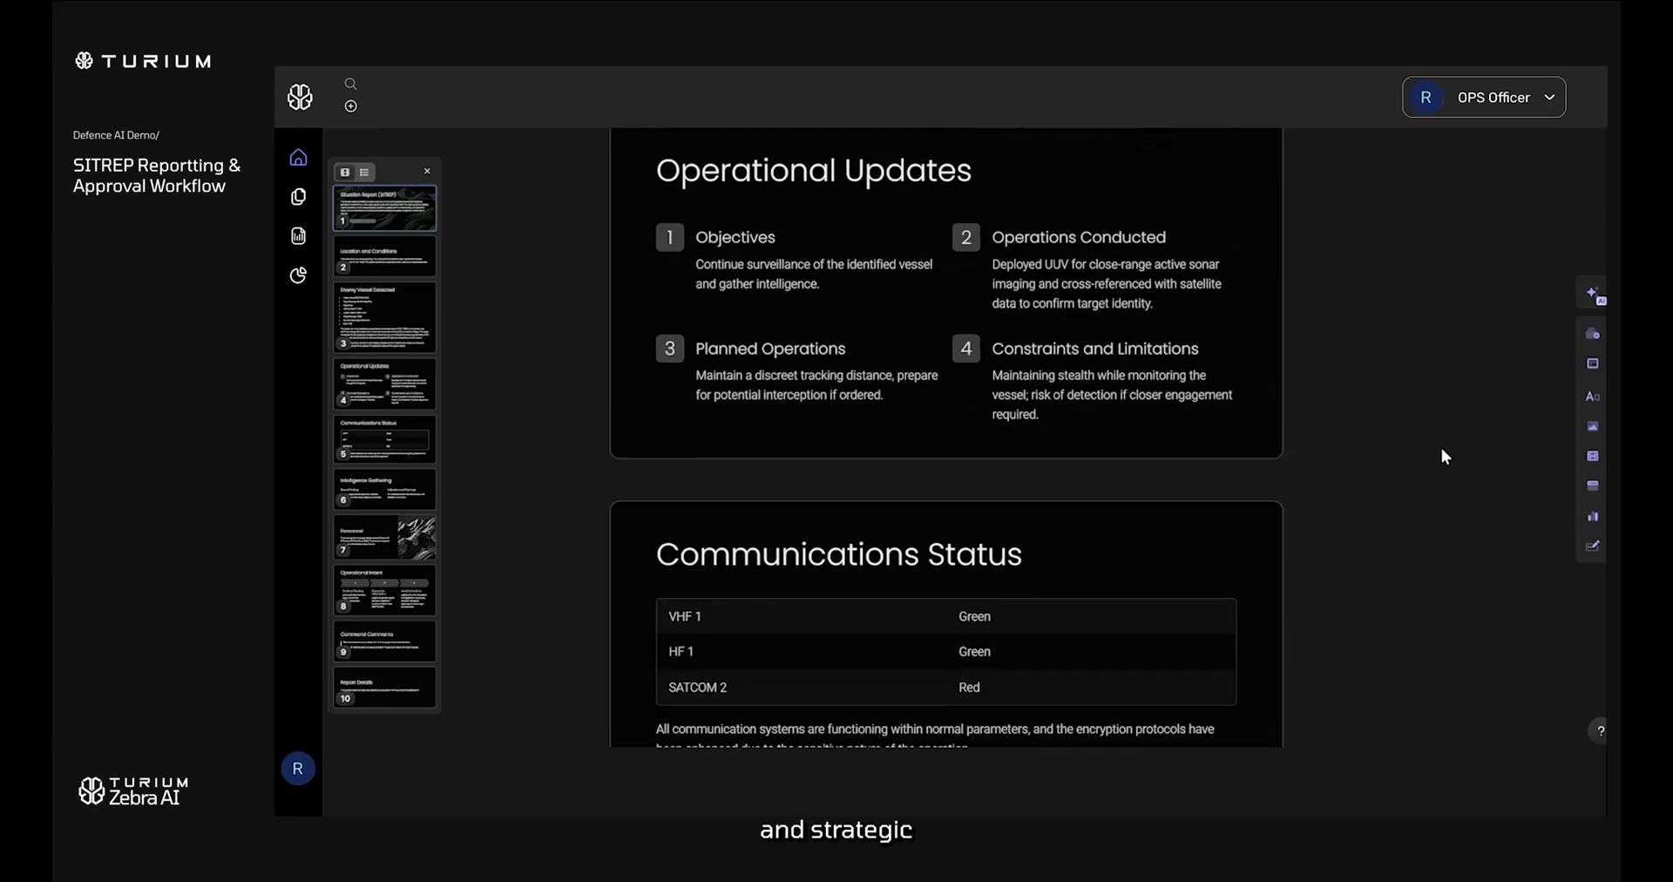
pyautogui.scroll(3)
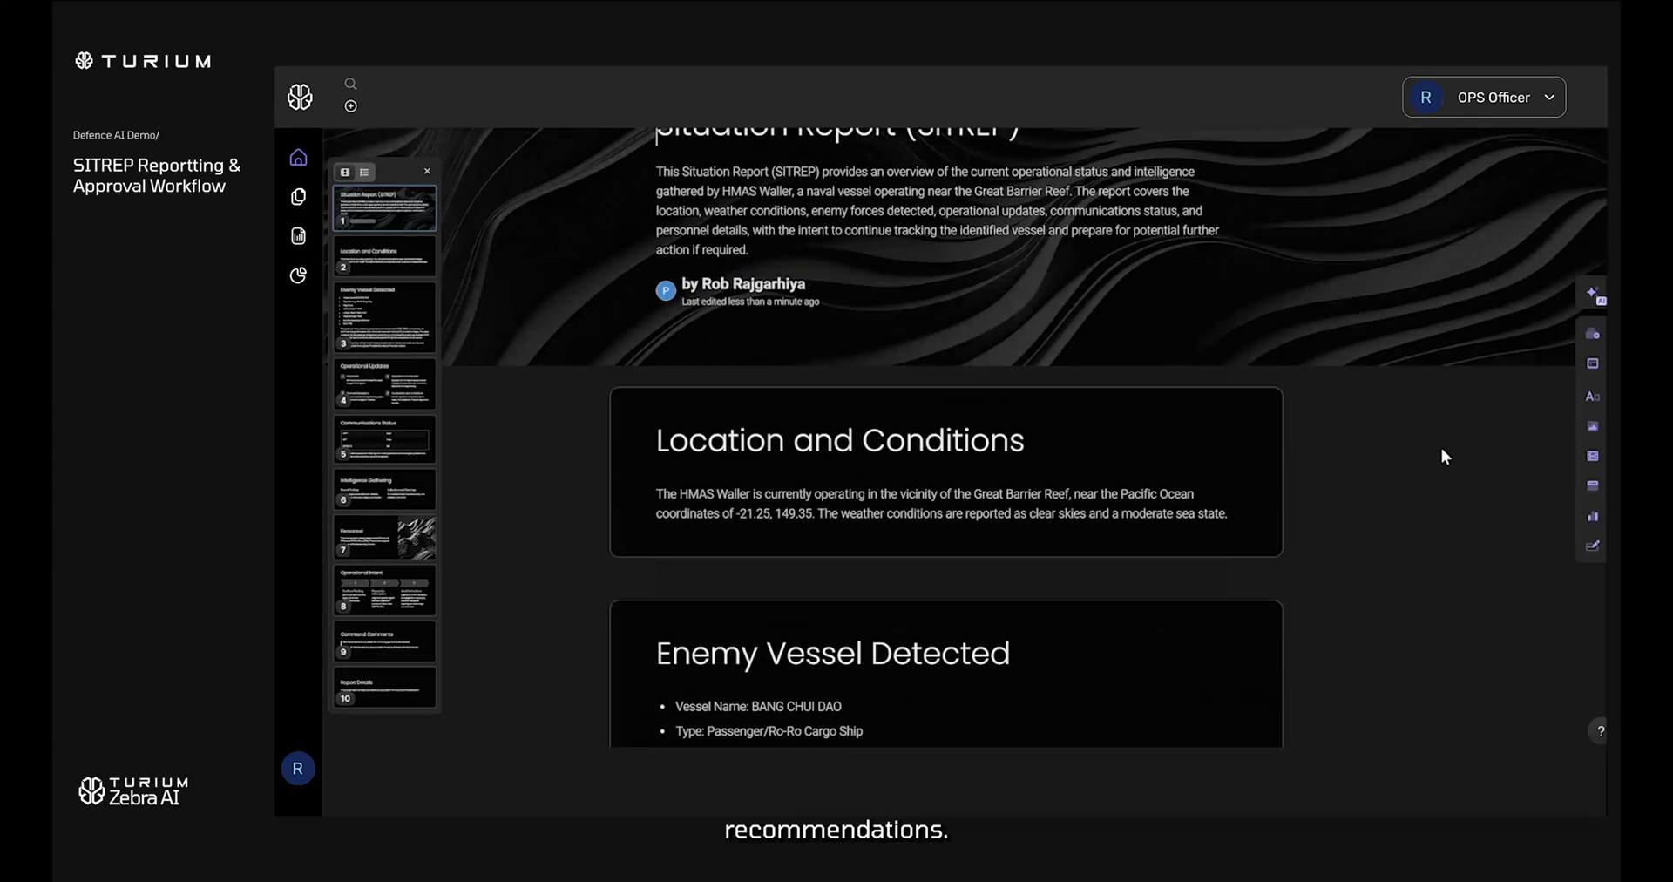
pyautogui.scroll(-3)
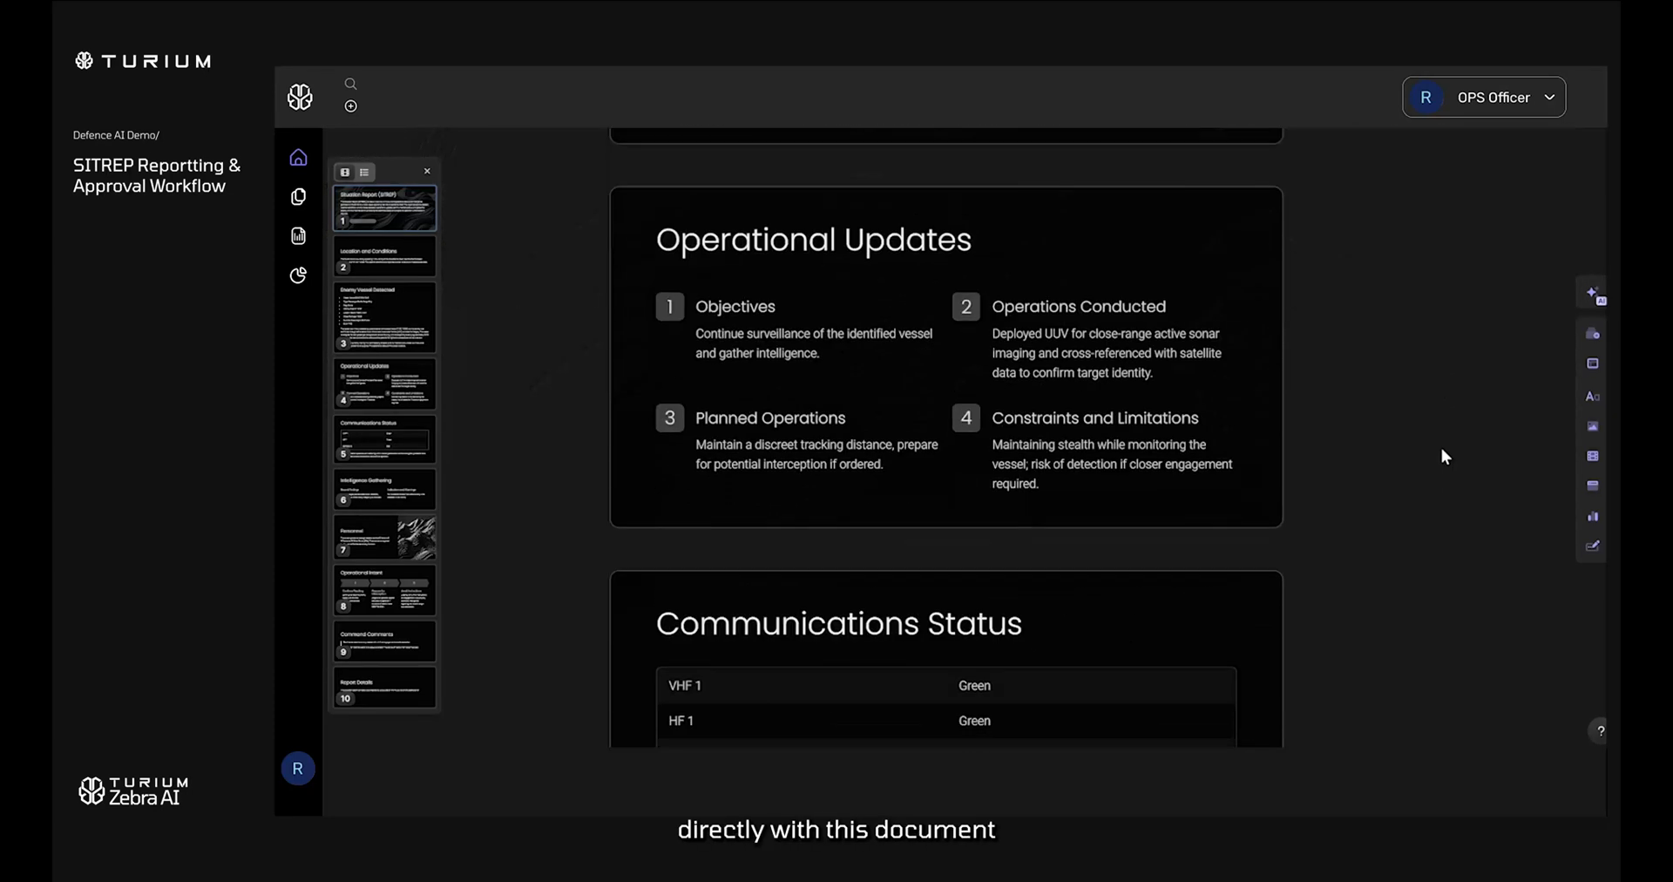
pyautogui.scroll(-3)
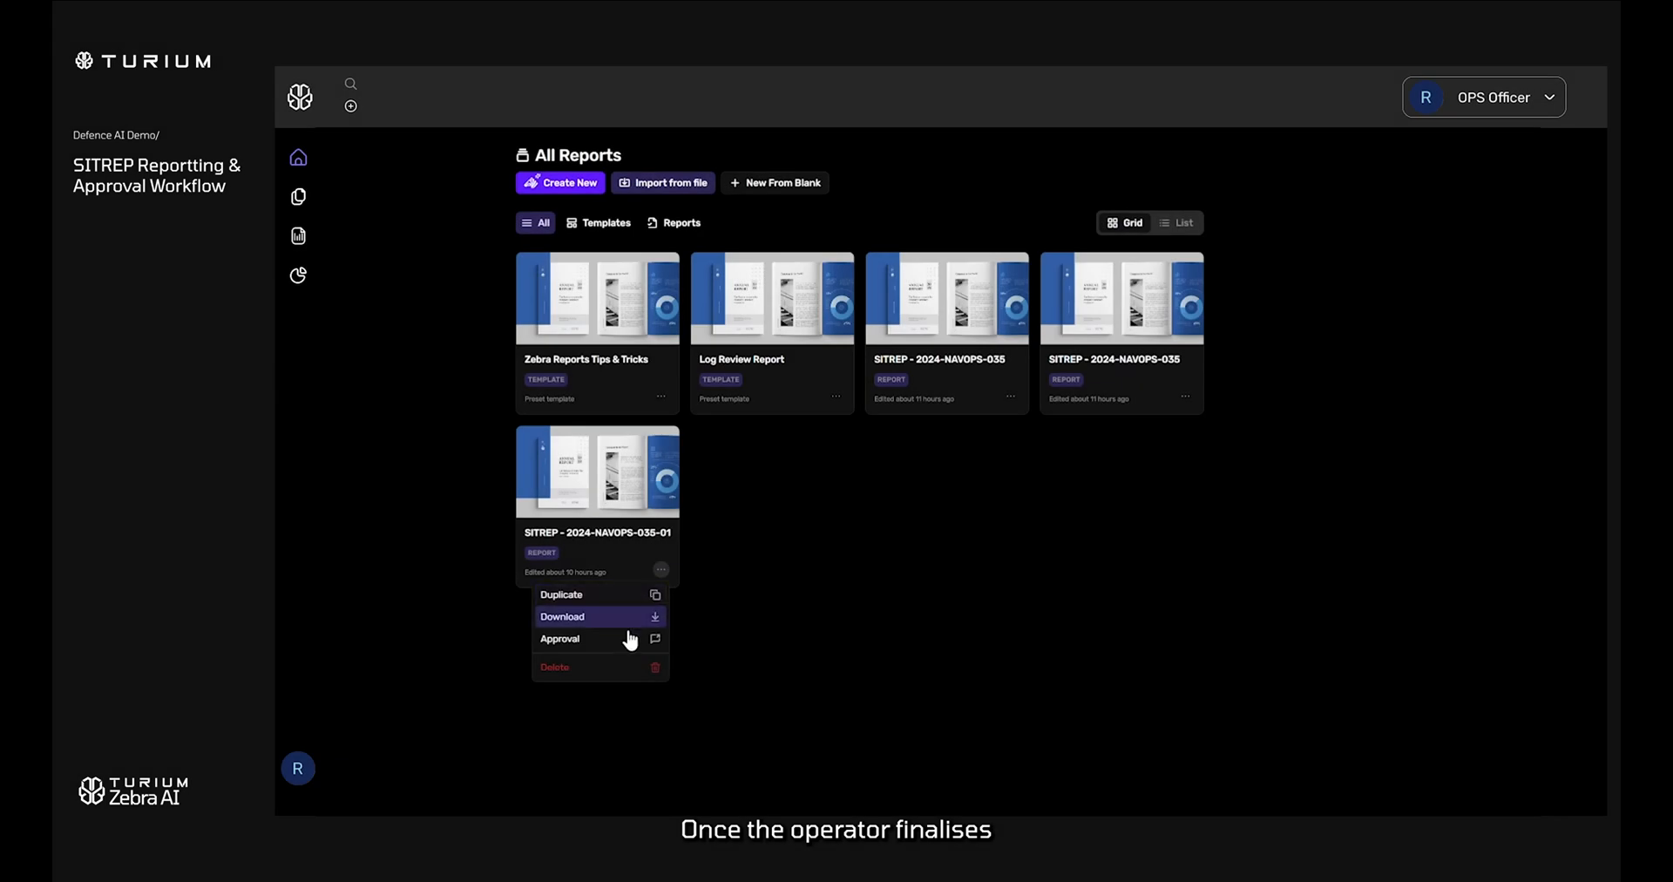
# Send SITREP - 2024-NAVOPS-035-01 to a chosen approver through the Approval menu.
pyautogui.click(561, 638)
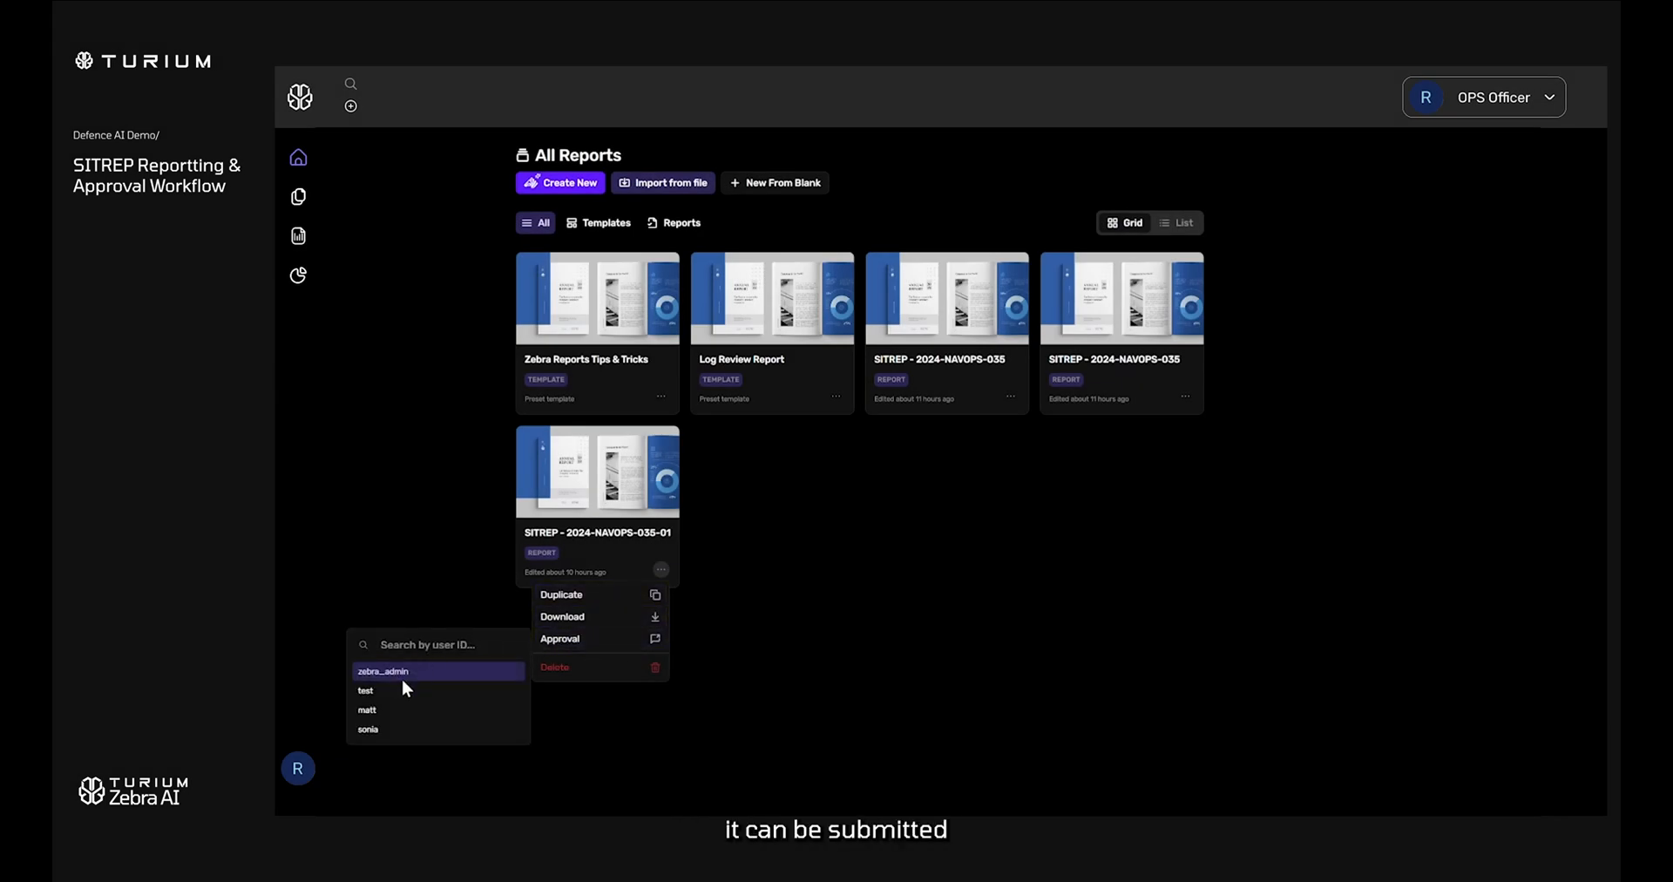
pyautogui.click(381, 670)
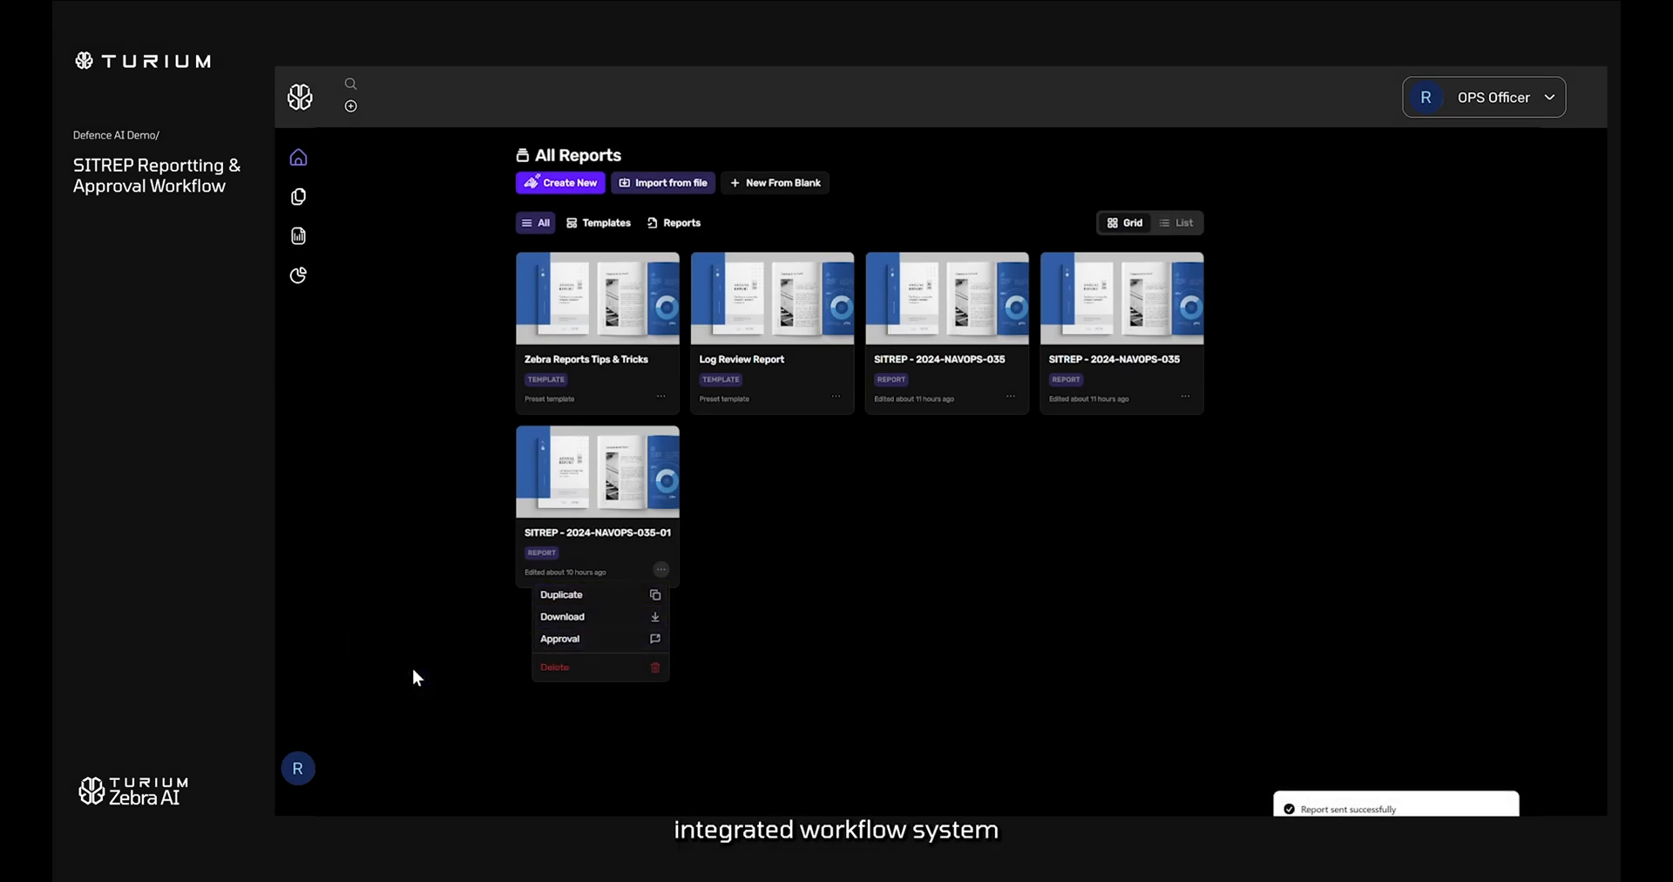
pyautogui.click(559, 639)
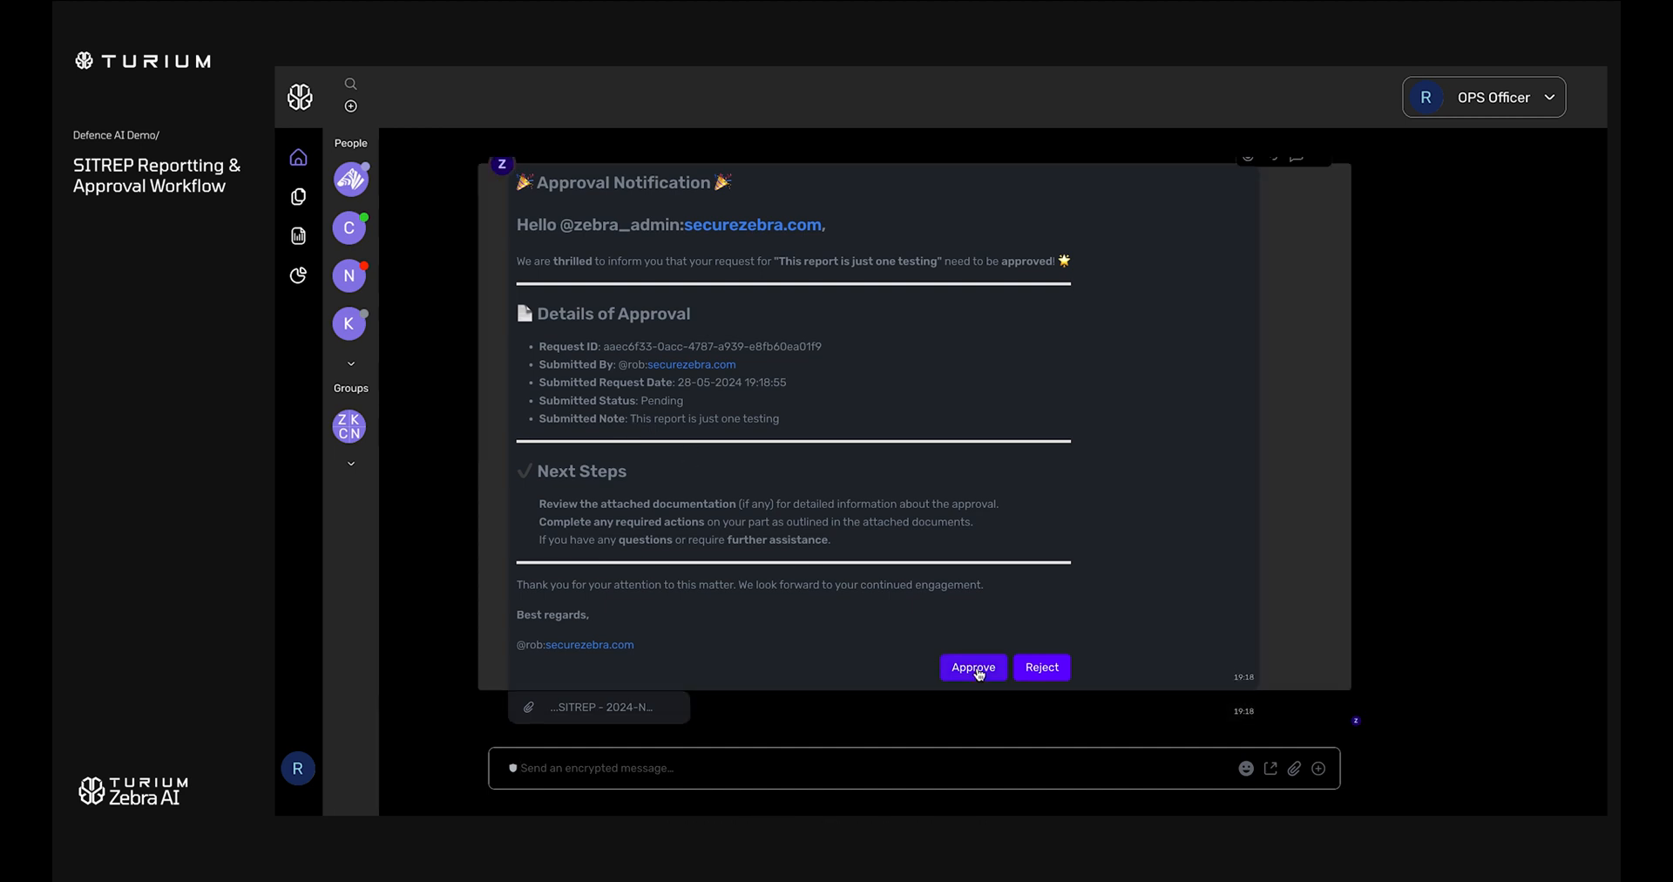
# Approve the SITREP request in the Approval Notification message.
pyautogui.click(970, 667)
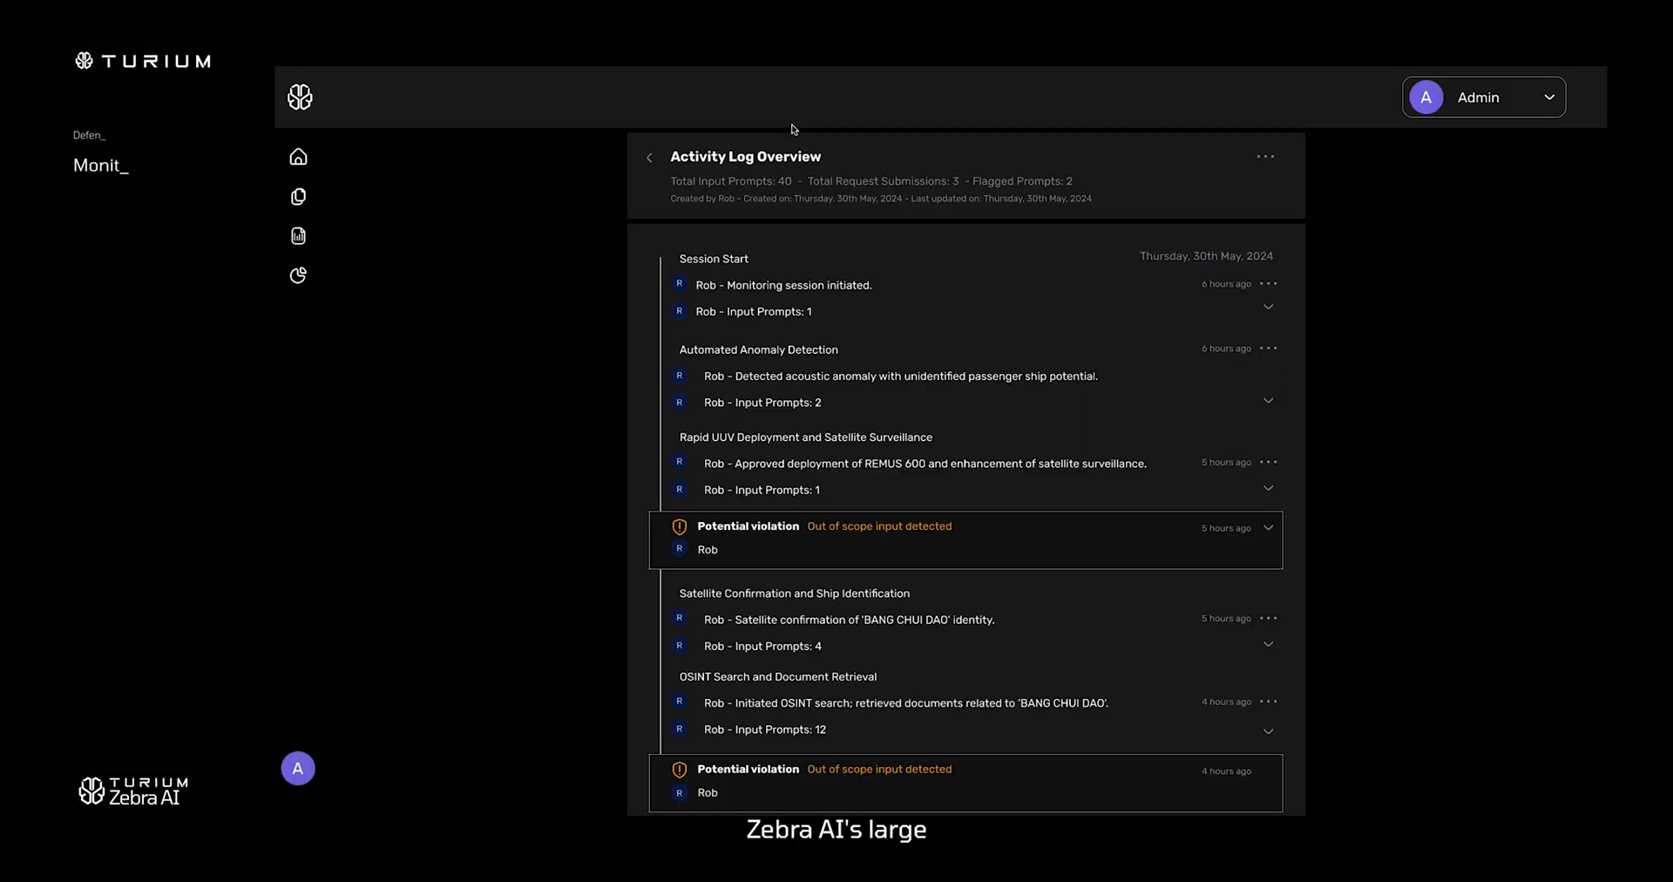